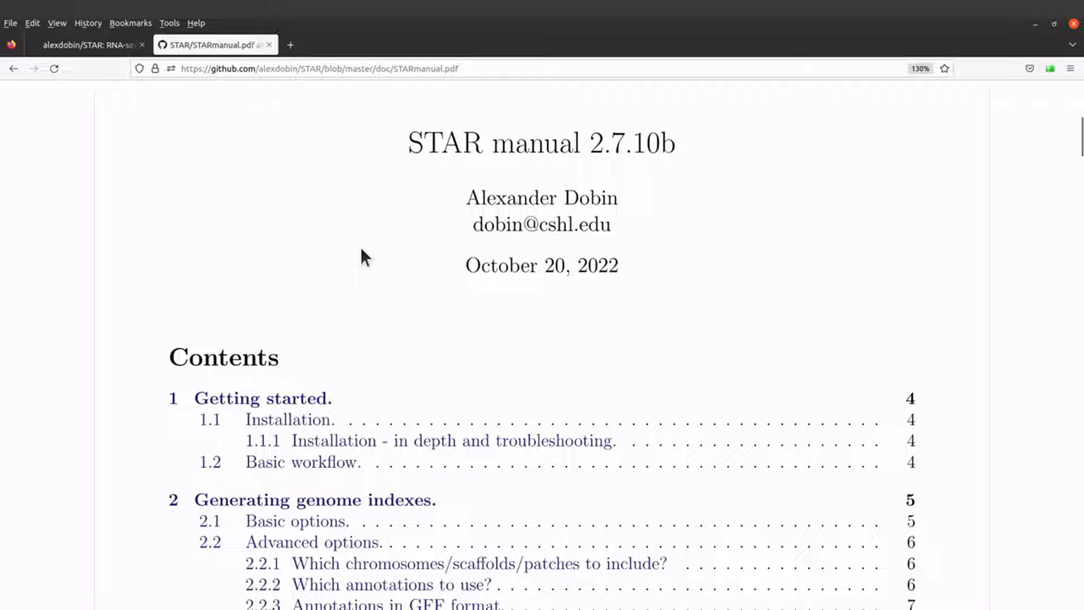
pyautogui.moveTo(1031, 591)
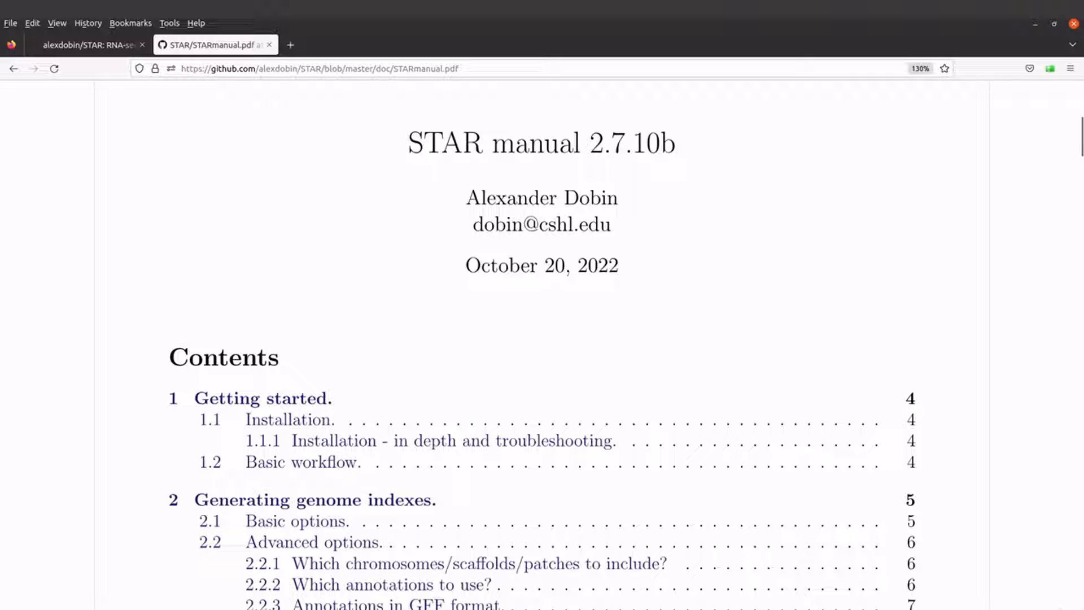
pyautogui.moveTo(994, 559)
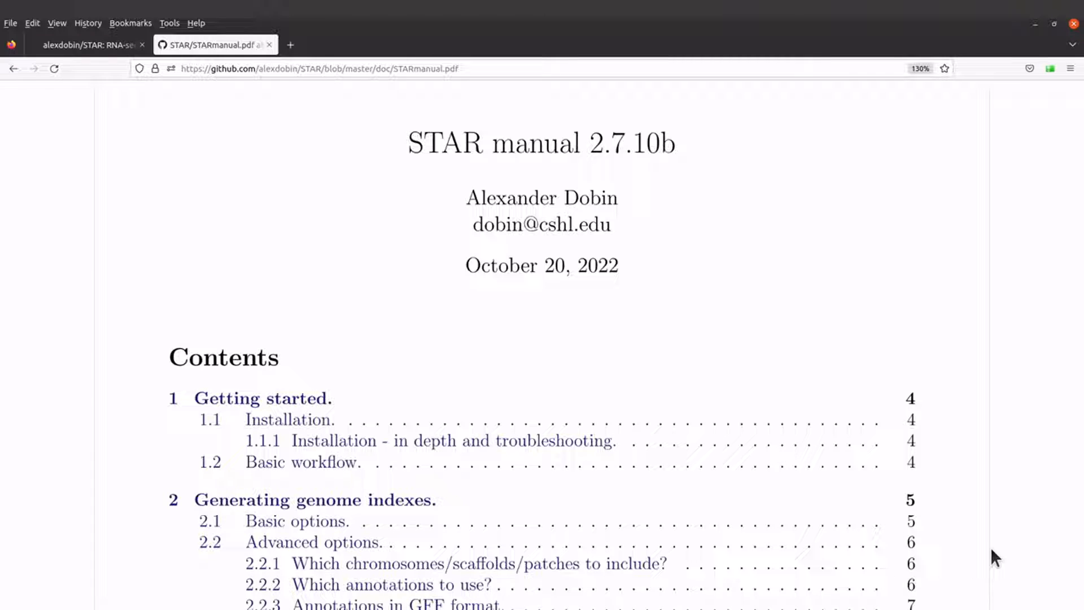
pyautogui.moveTo(1020, 568)
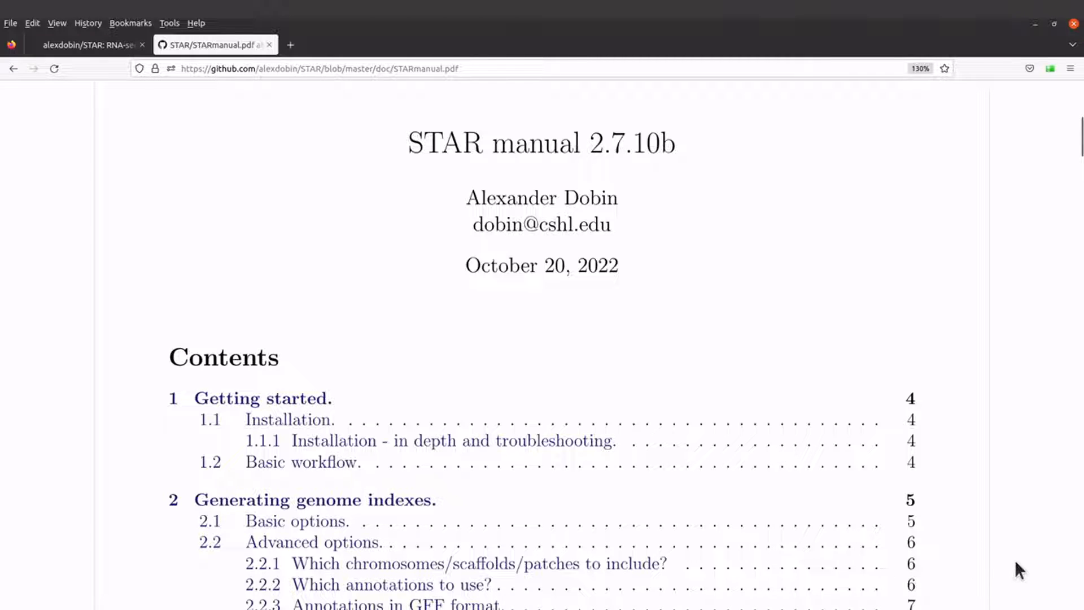
pyautogui.moveTo(382, 153)
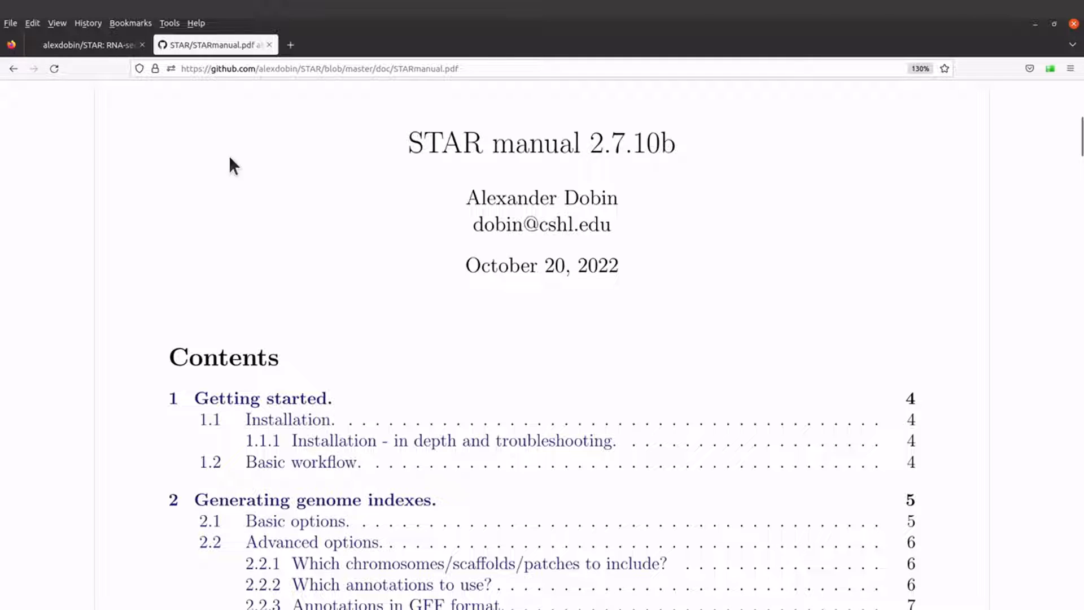
# Step: Switch from the STAR manual PDF back to the alexdobin/STAR repository tab
pyautogui.click(82, 45)
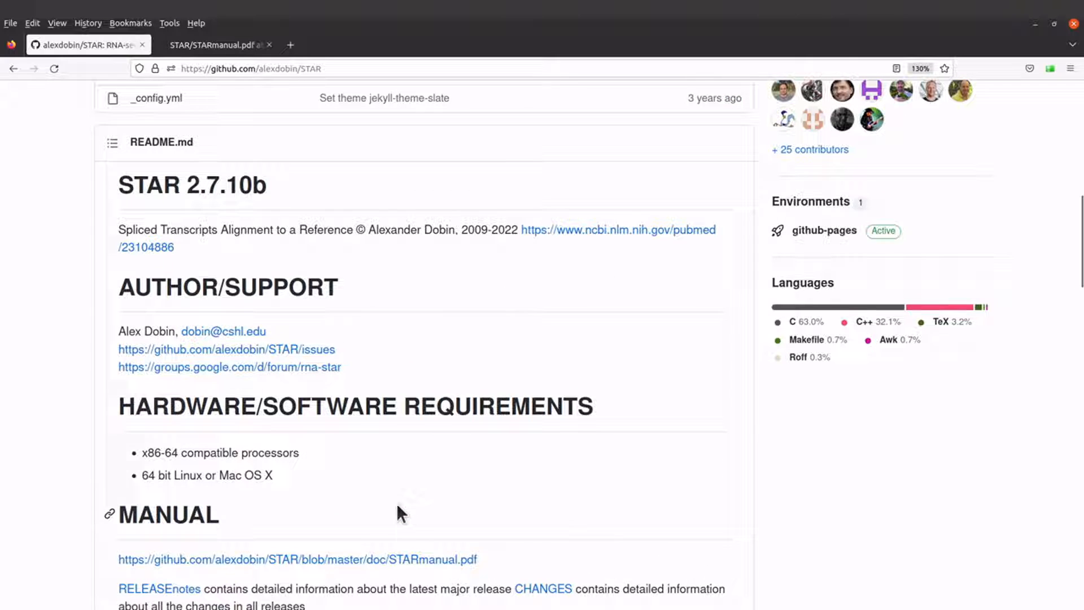
pyautogui.scroll(-3)
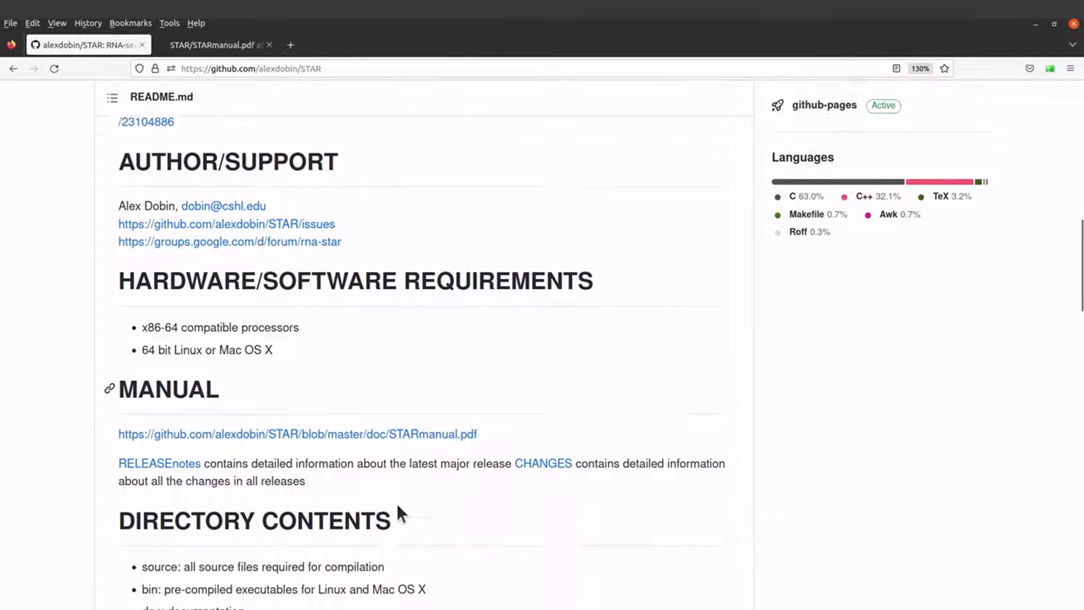
pyautogui.scroll(-3)
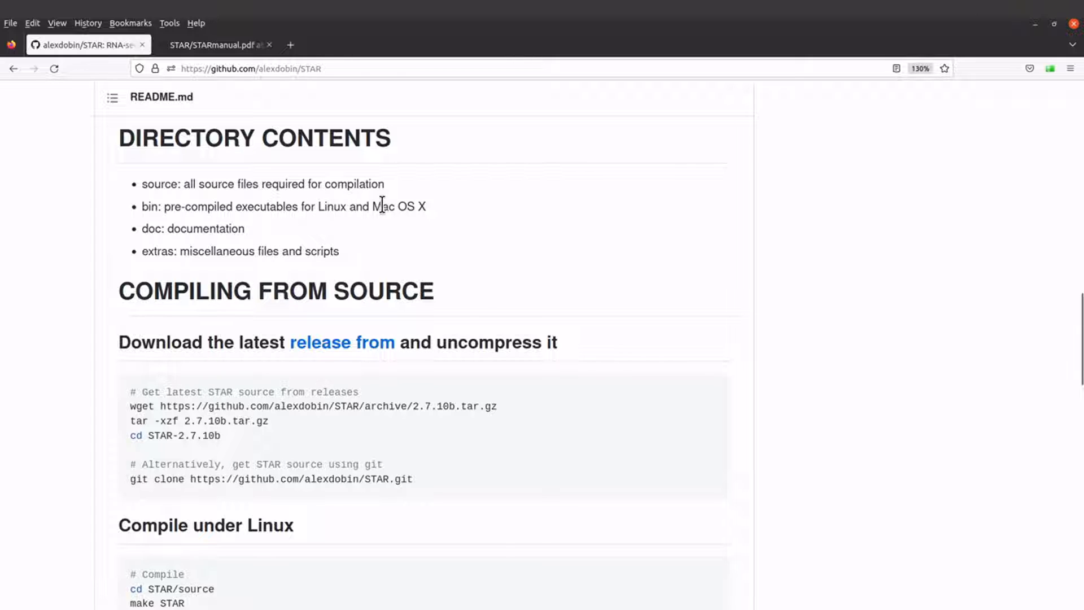
pyautogui.moveTo(250, 238)
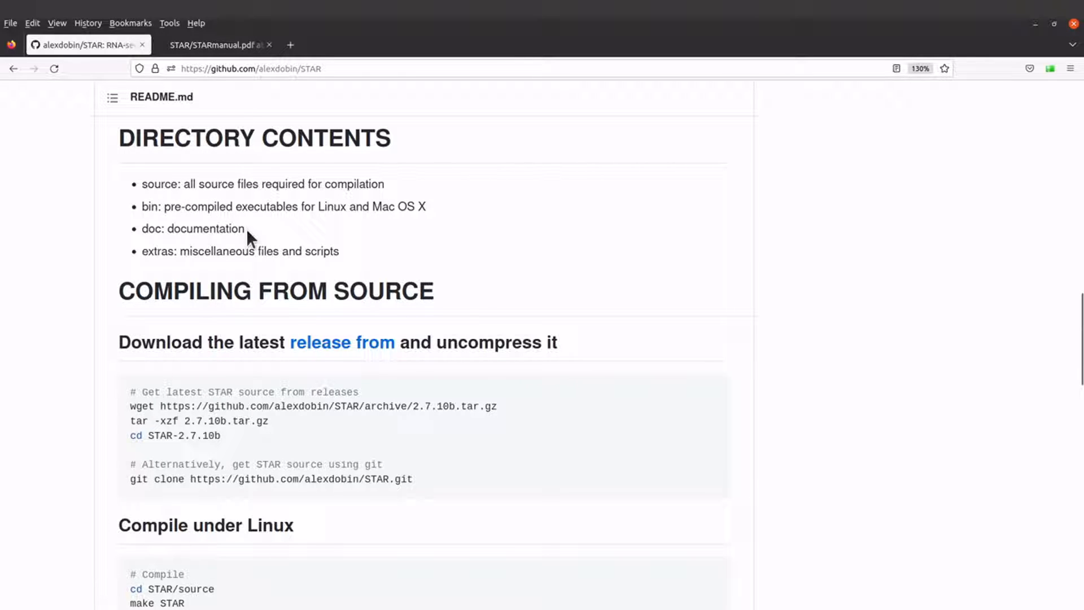
pyautogui.moveTo(315, 245)
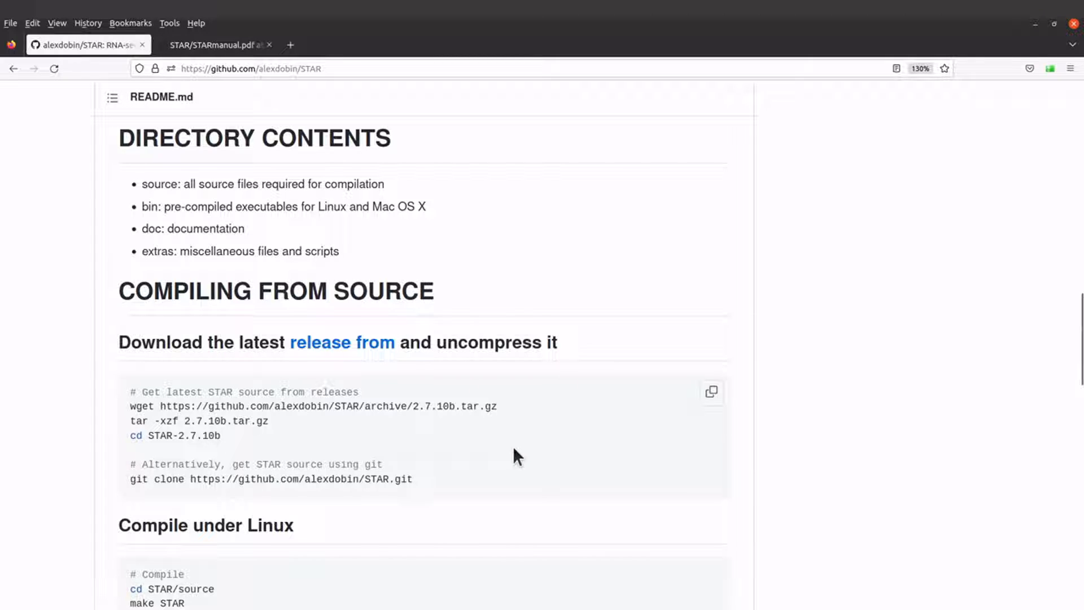
pyautogui.moveTo(799, 399)
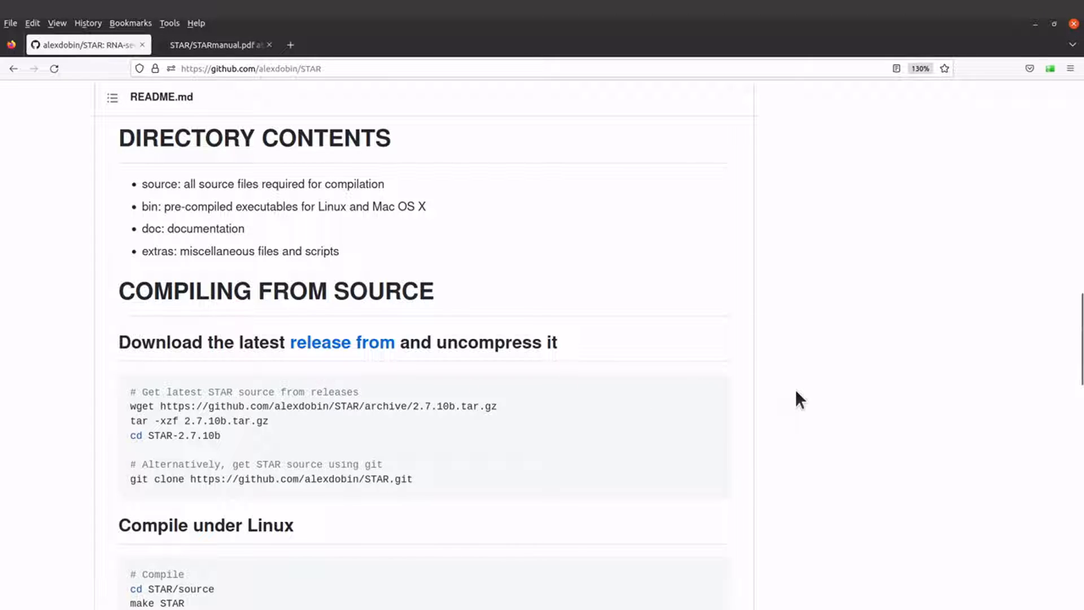
pyautogui.moveTo(775, 458)
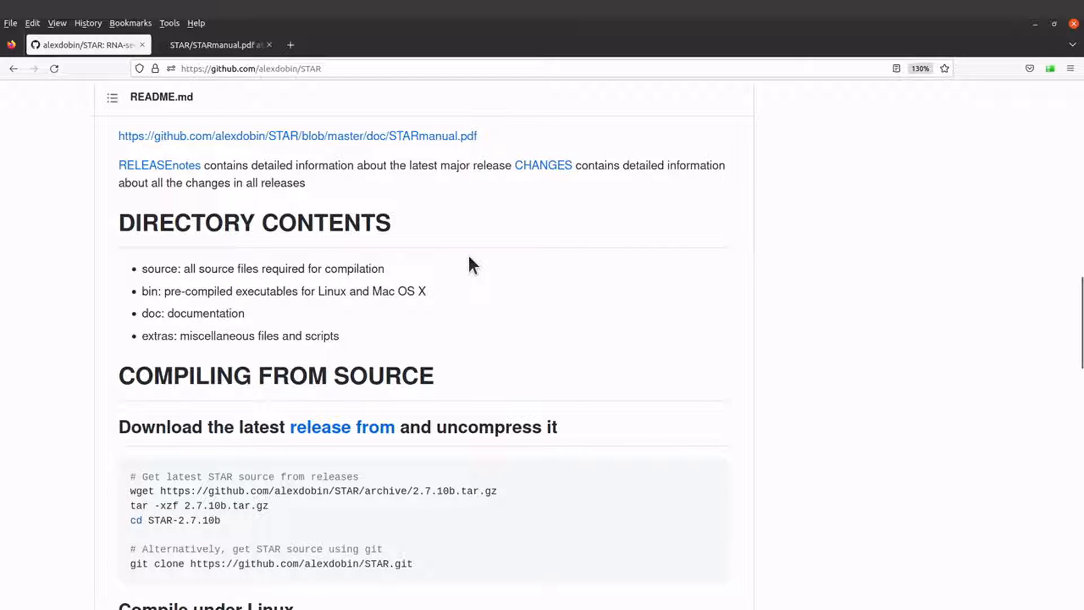
pyautogui.moveTo(426, 285)
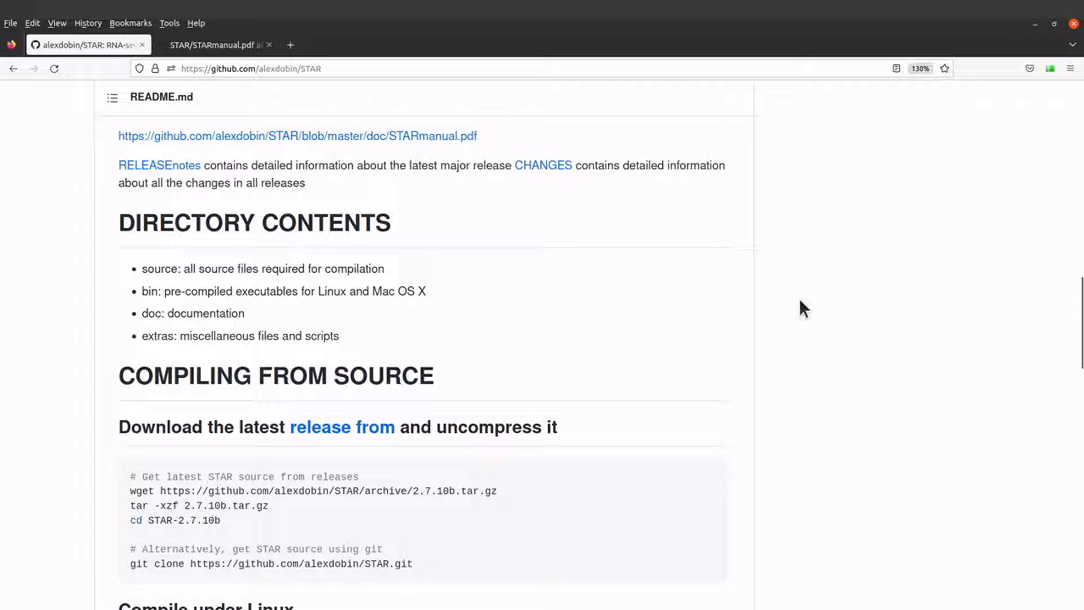
pyautogui.scroll(3)
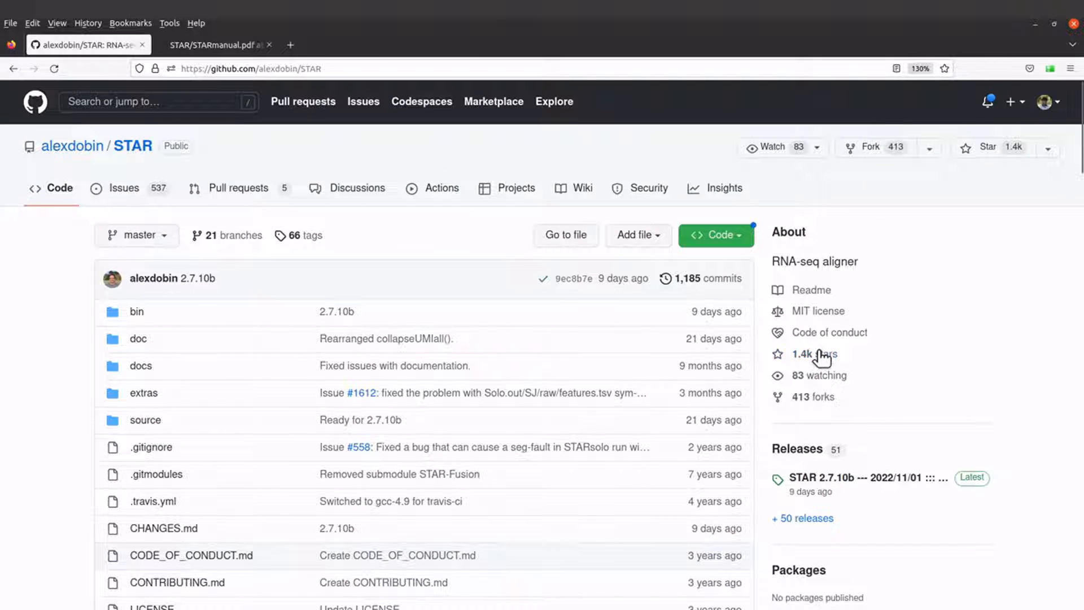
pyautogui.moveTo(820, 477)
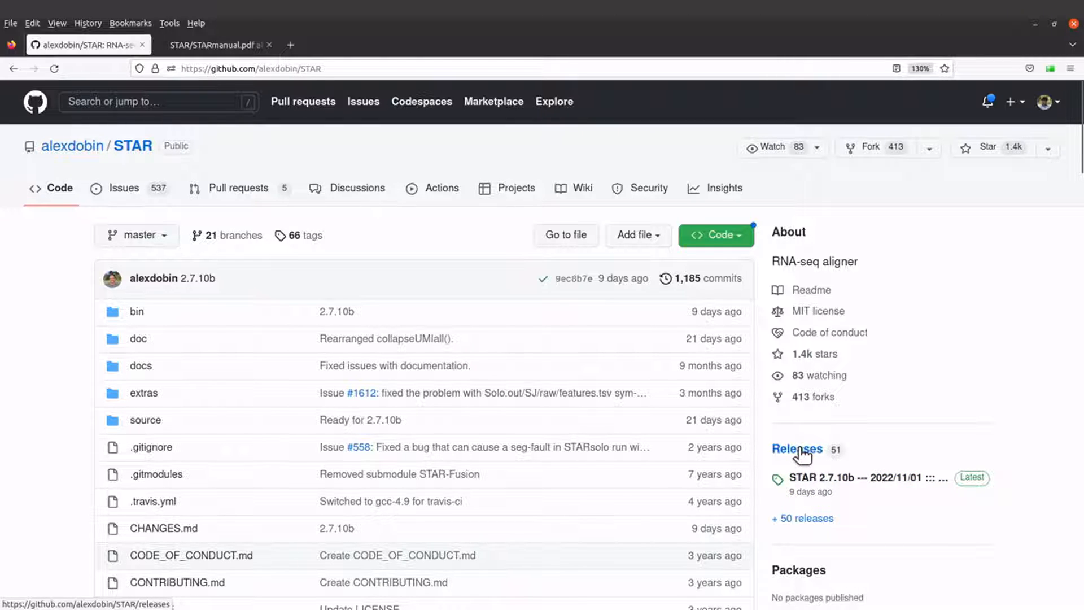
# Step: From Releases, open the Bug-fix: STAR_2.7.10a_alpha_220818 pre-release page
pyautogui.click(797, 449)
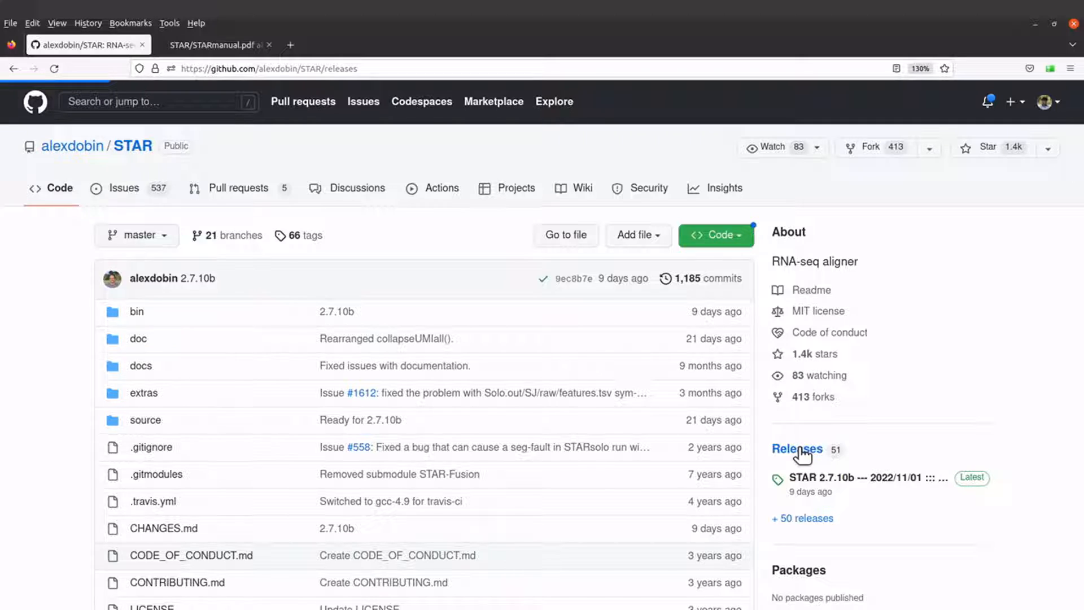
pyautogui.click(796, 449)
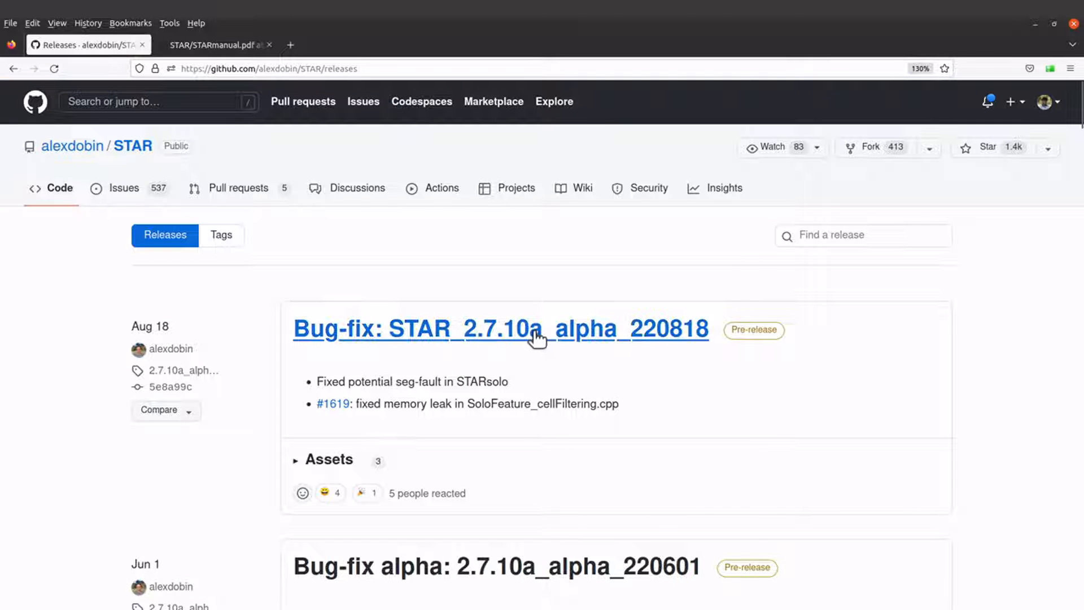
pyautogui.scroll(-3)
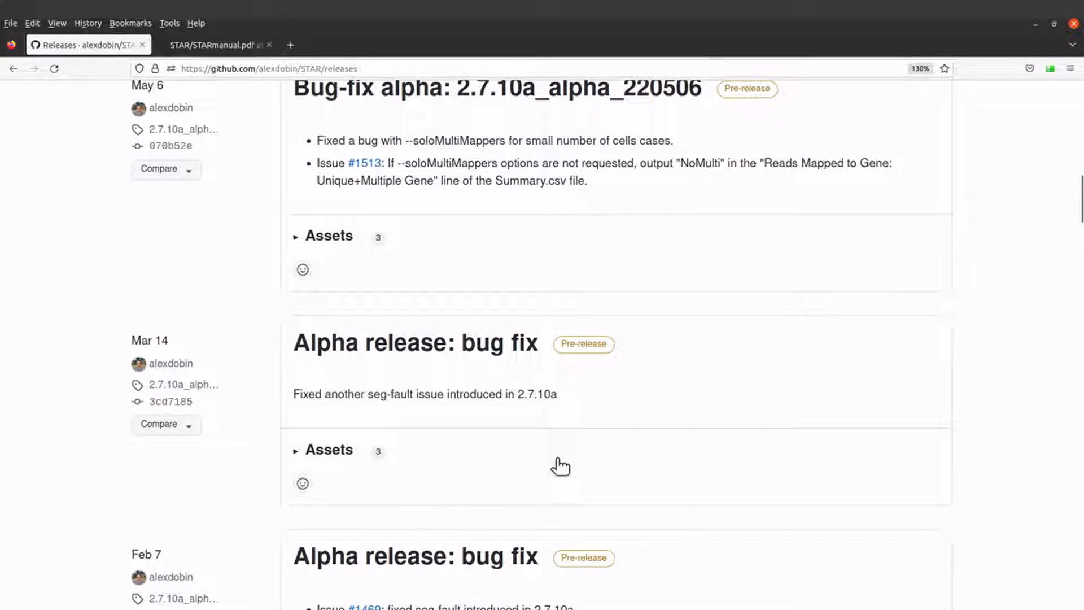
pyautogui.scroll(3)
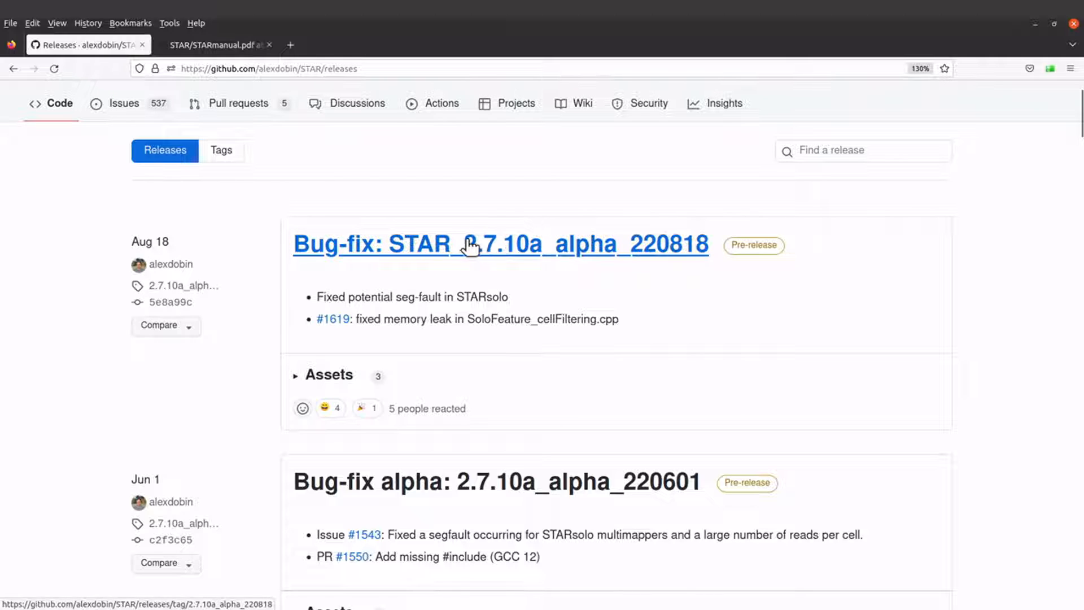
pyautogui.moveTo(516, 251)
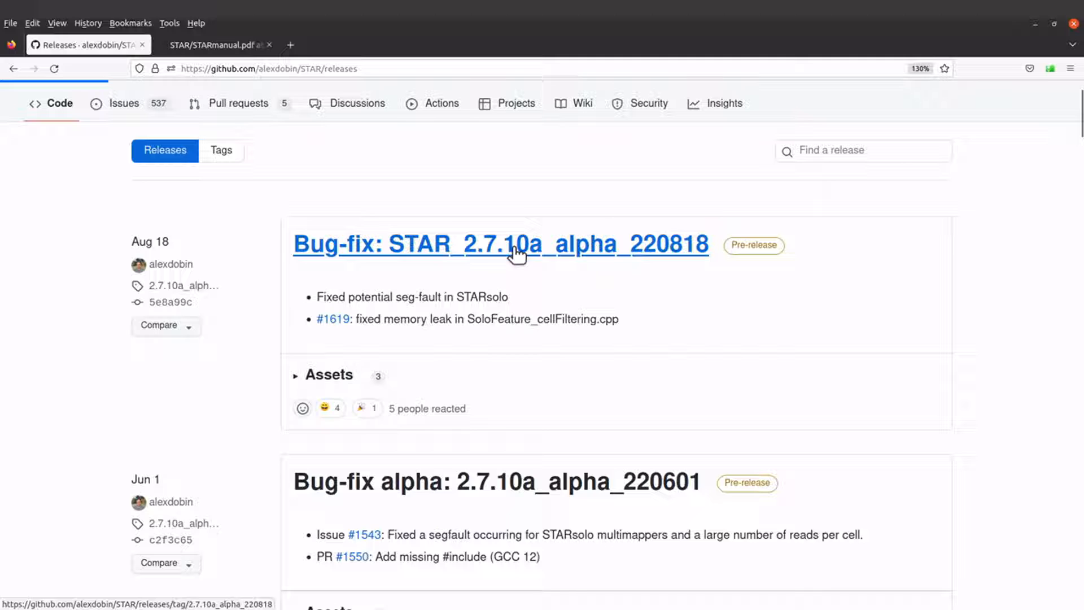
pyautogui.click(499, 244)
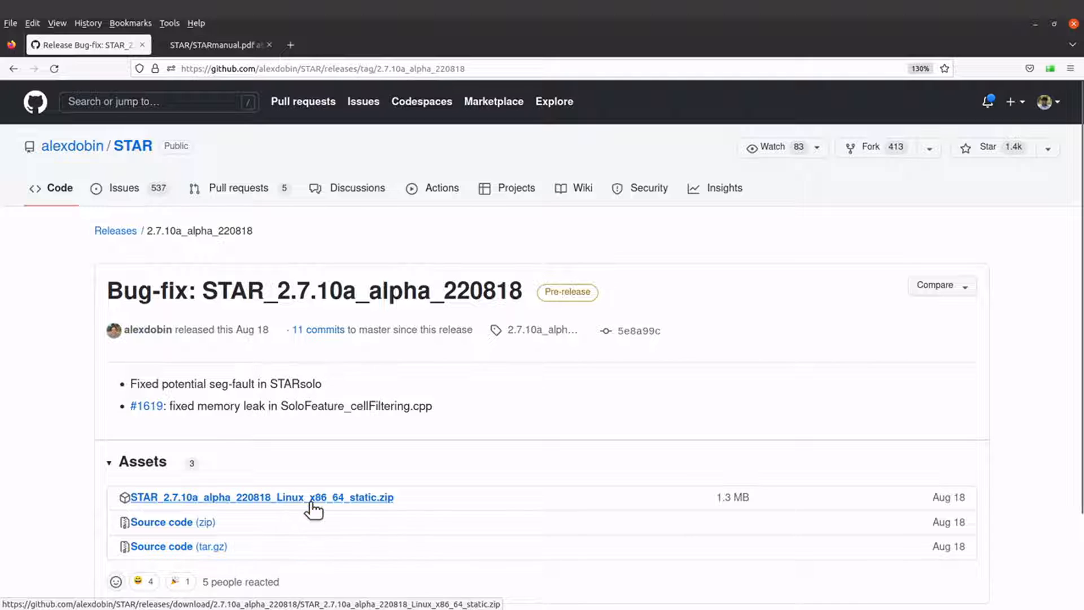
# Step: Cancel saving STAR_2.7.10a_alpha_220818_Linux_x86_64_static.zip and copy its download link instead
pyautogui.scroll(-3)
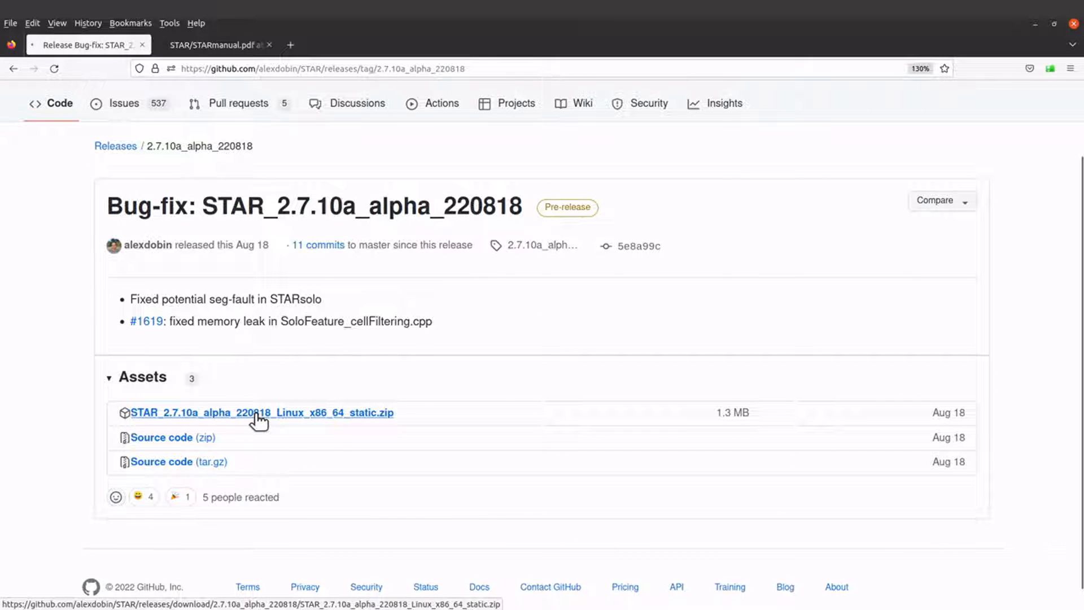
pyautogui.click(261, 412)
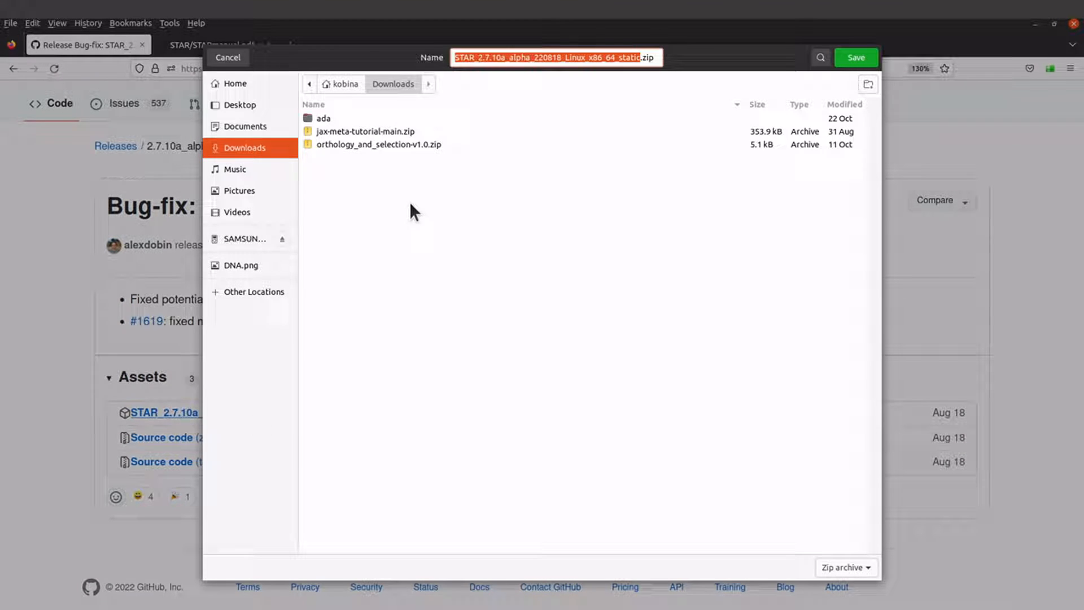
pyautogui.click(855, 58)
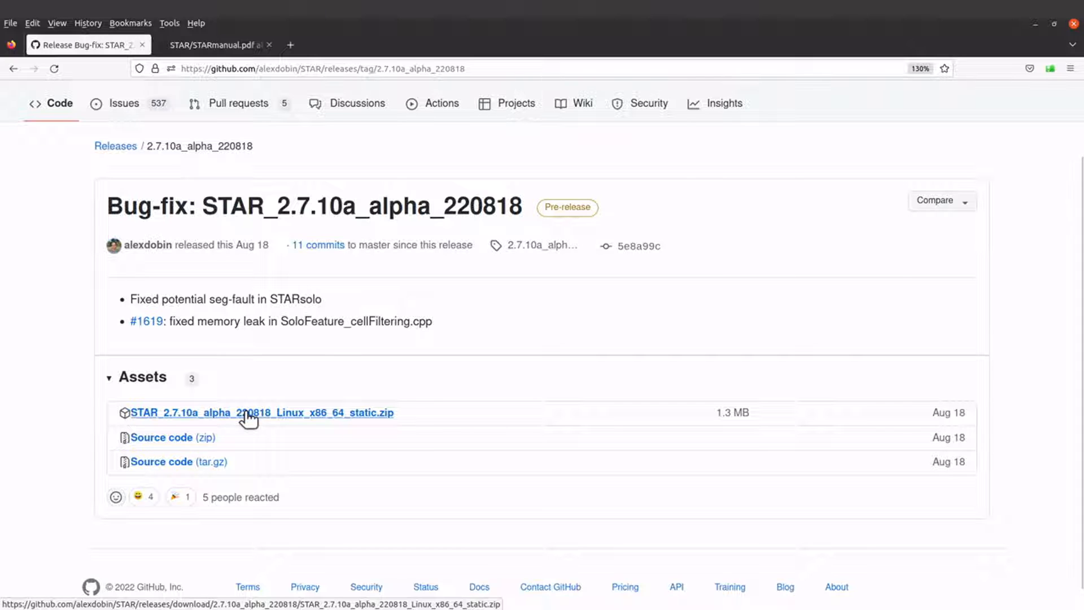
pyautogui.rightClick(249, 414)
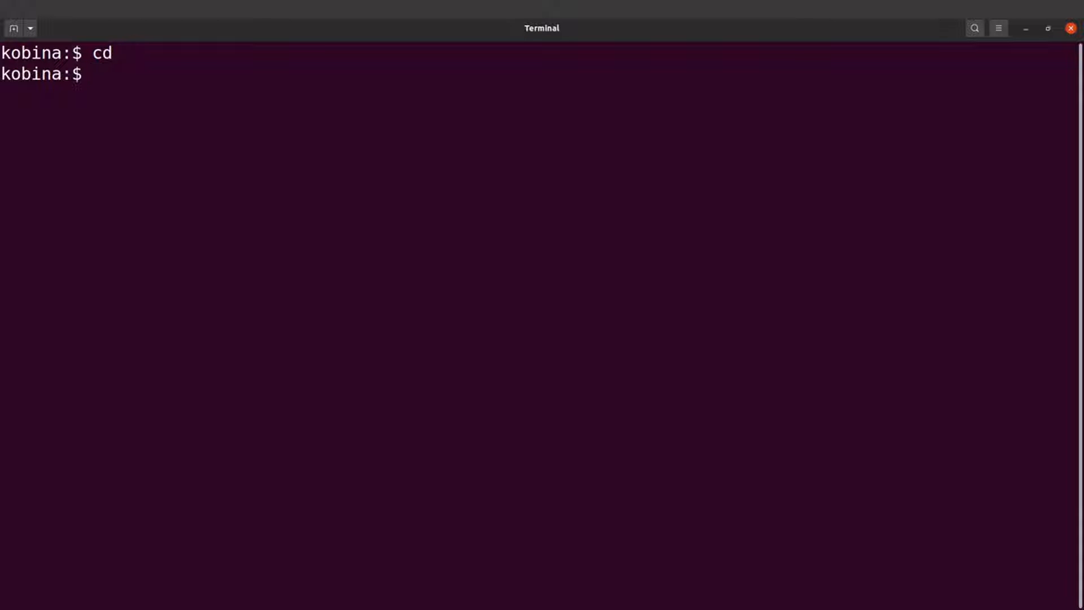
# Step: Fetch the STAR_2.7.10a_alpha Linux static zip into the home directory with wget and the release URL
pyautogui.write('w')
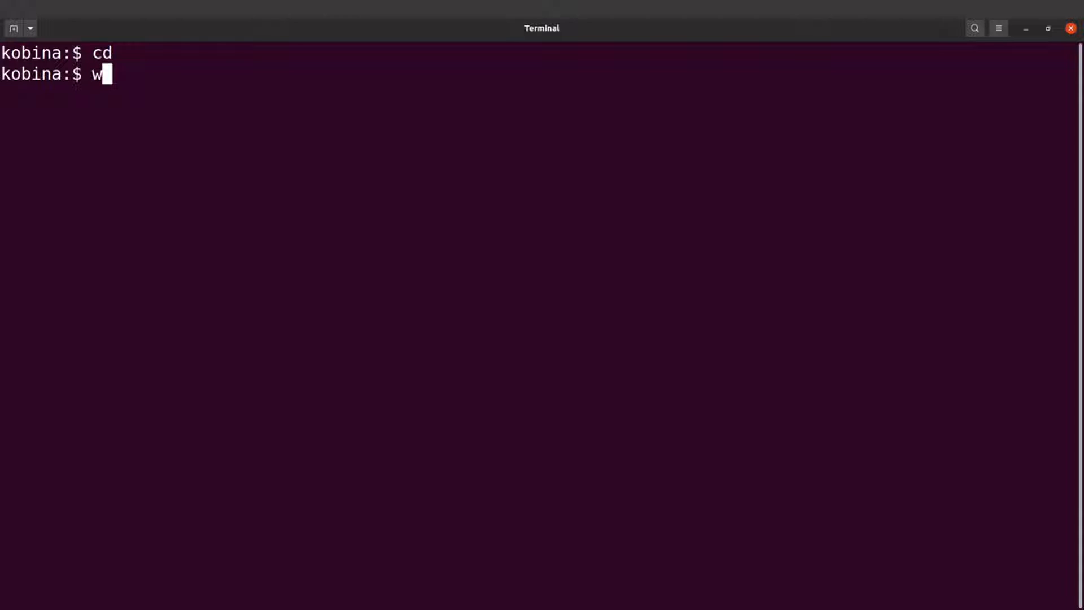
pyautogui.write('get')
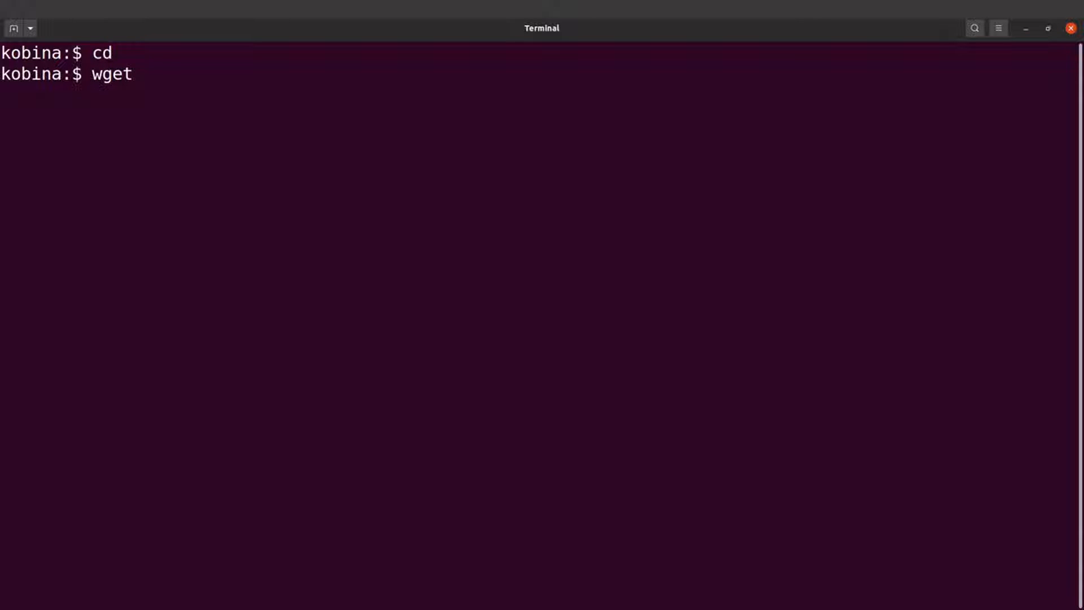
pyautogui.write('https://github.com/alexdobin/STAR/releases/download/2.7.10a_alpha_220818/STAR_2.7.10a_alpha_220818_Linux_x86_64_static.zip')
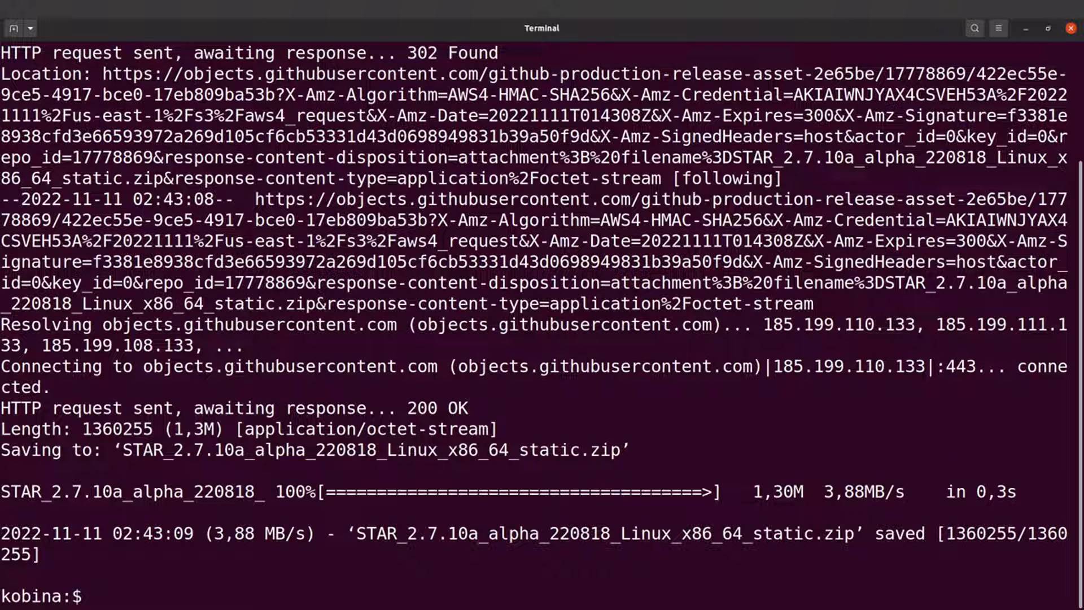
pyautogui.write('clea')
pyautogui.write('ls')
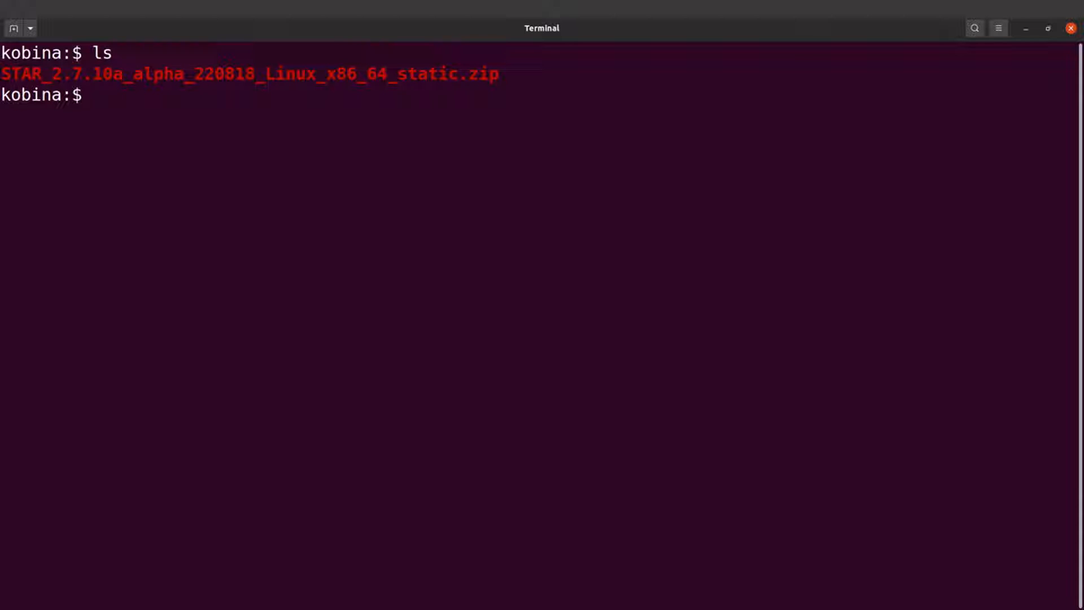
# Step: Unzip STAR_2.7.10a_alpha_220818_Linux_x86_64_static.zip and run ./STAR to print its usage and version
pyautogui.write('unzip')
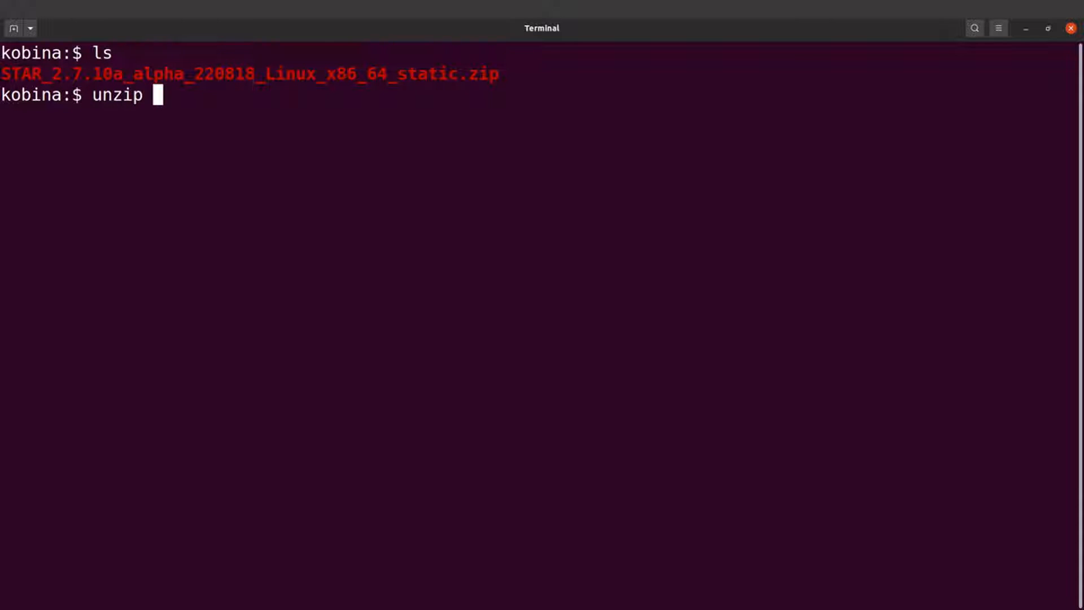
pyautogui.write('STAR_2.7.10a_alpha_220818_Linux_x86_64_static.zip')
pyautogui.write('ls')
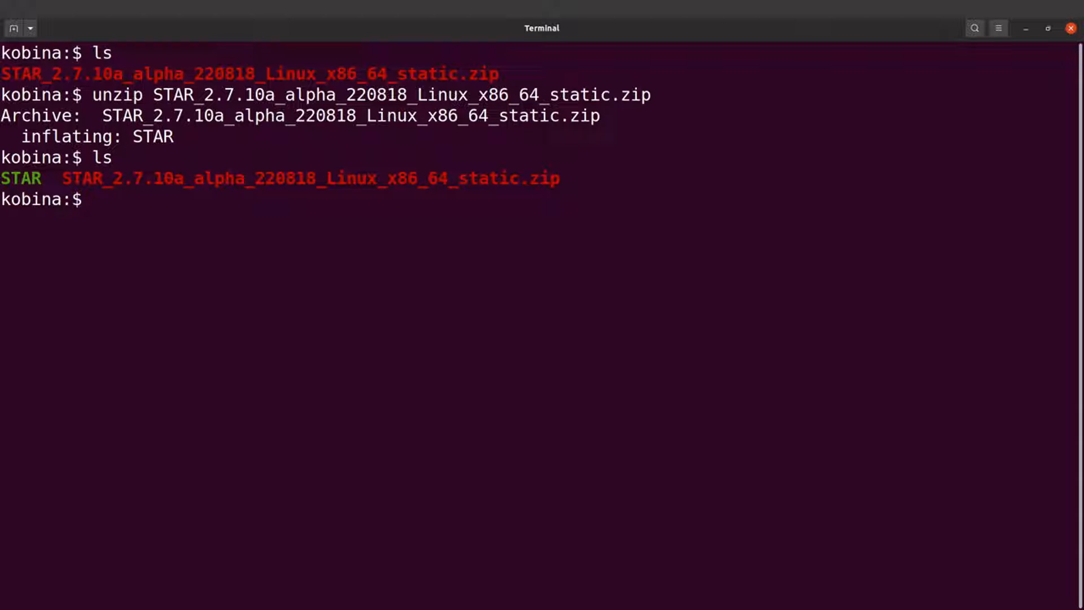
pyautogui.write('.')
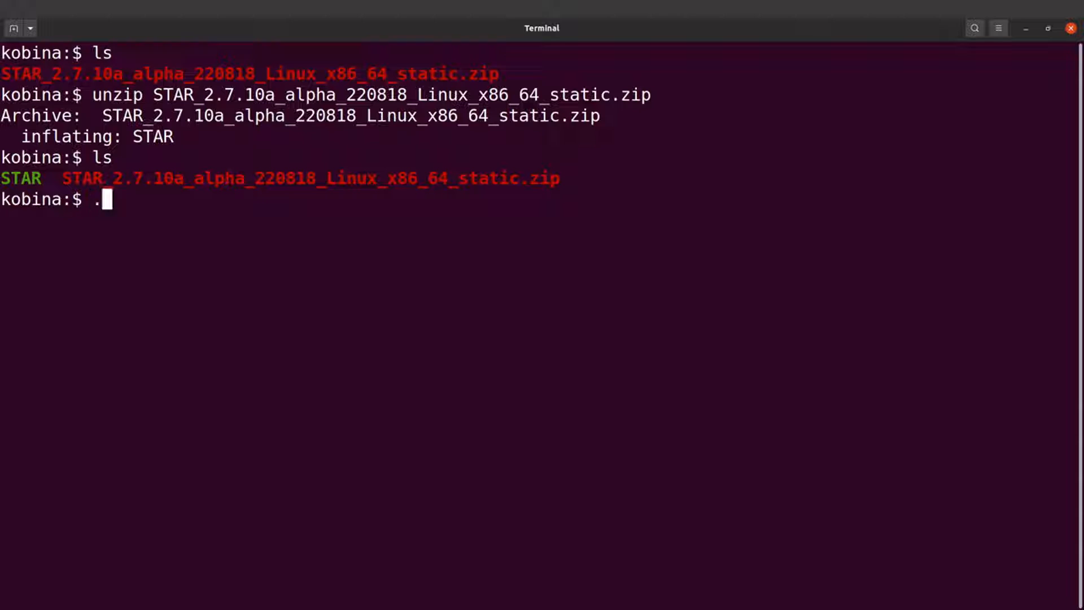
pyautogui.write('/STAR')
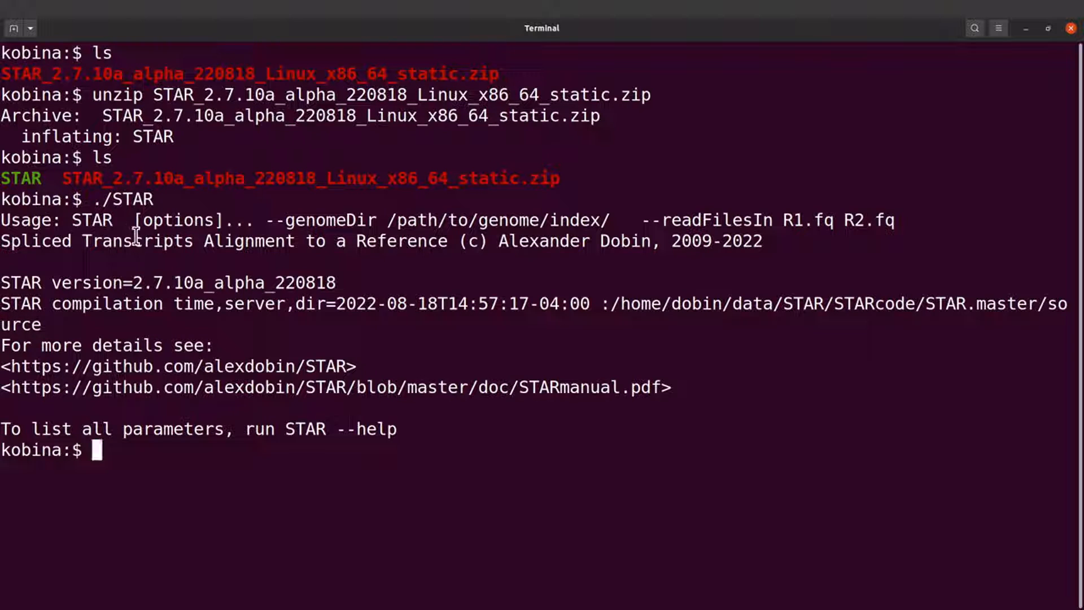
pyautogui.moveTo(166, 394)
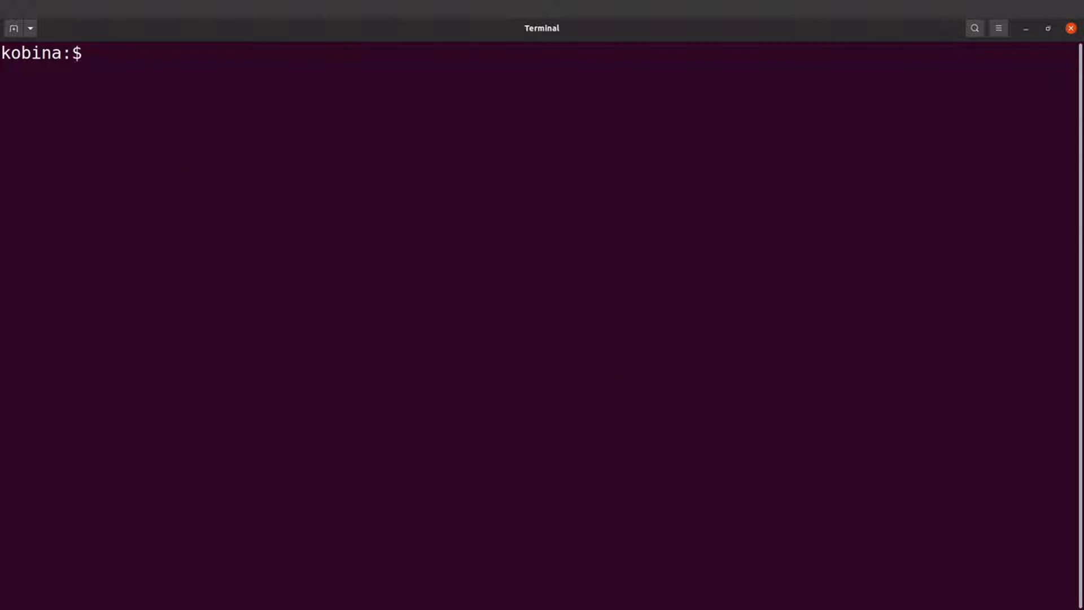
# Step: List the home folder and create an apps directory with a STAR subfolder
pyautogui.write('ls')
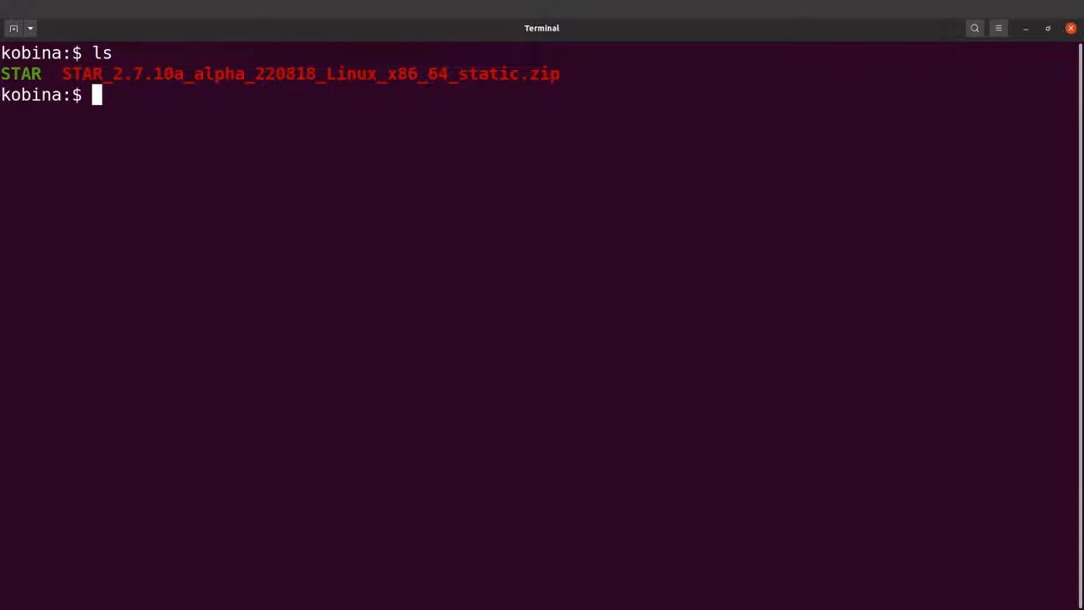
pyautogui.write('mkdir apps')
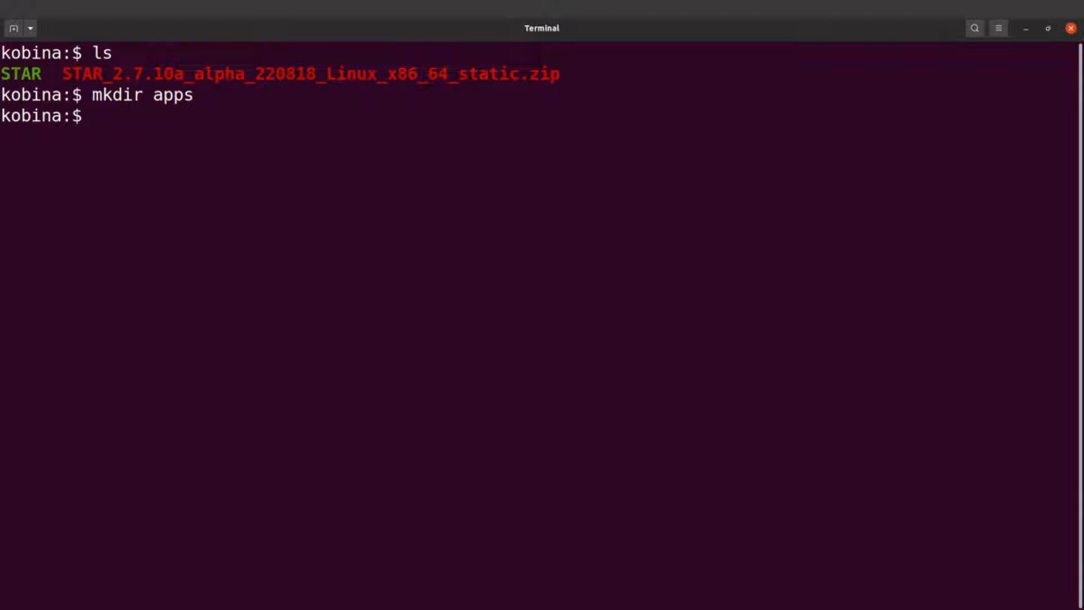
pyautogui.write('mkdir apps/')
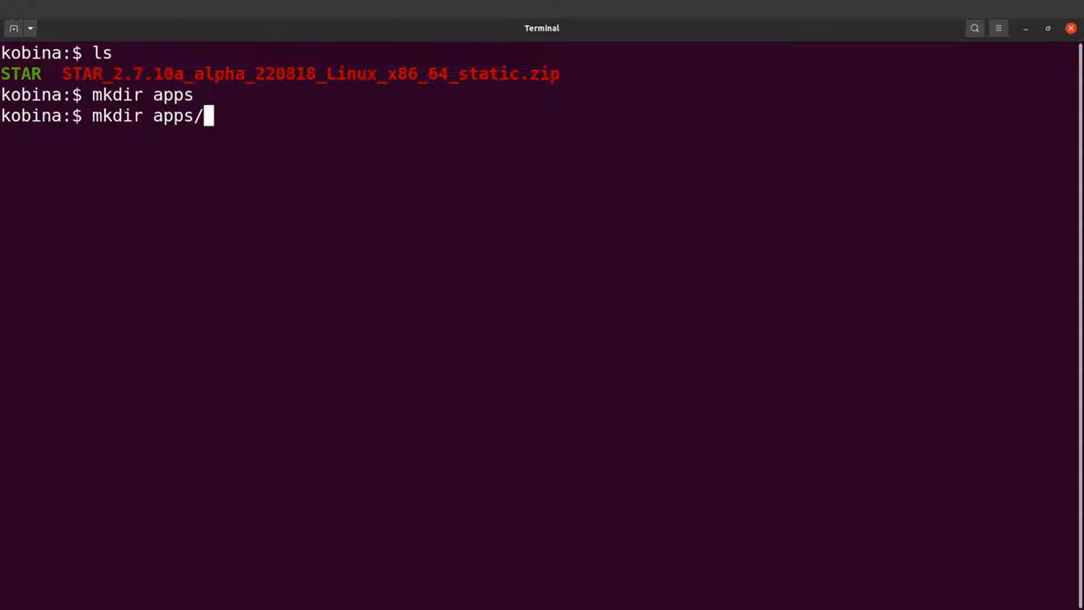
pyautogui.write('STAR')
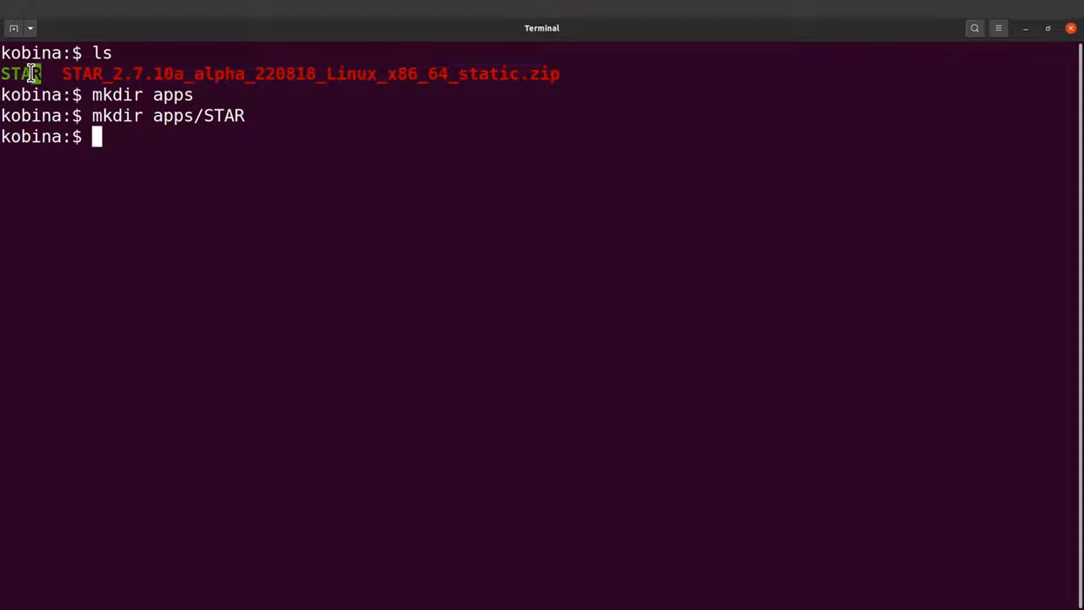
# Step: Move the STAR executable into apps/STAR/ and list the folder to confirm
pyautogui.doubleClick(199, 116)
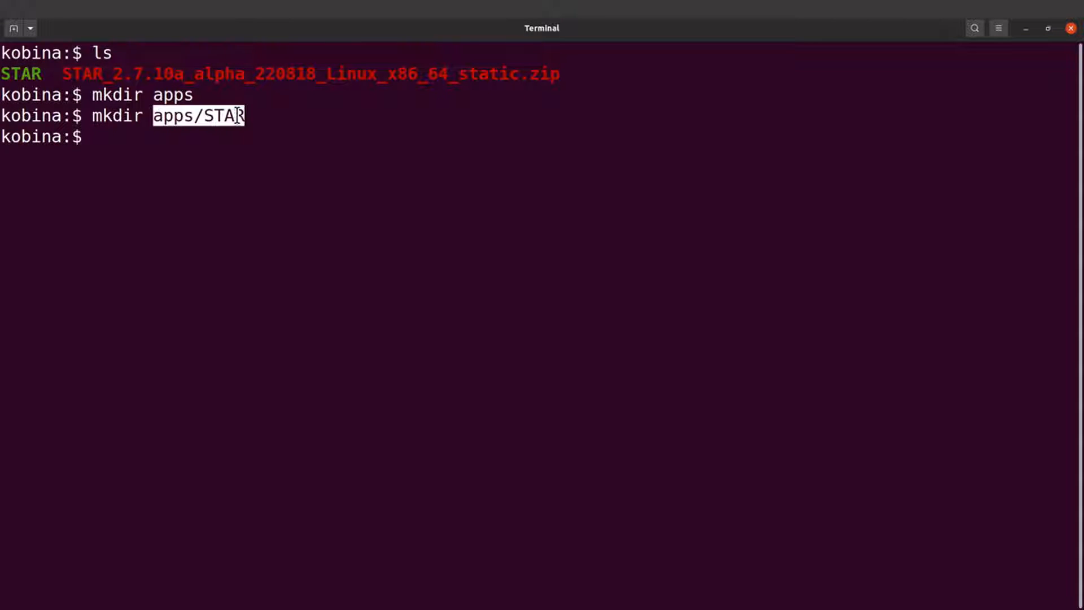
pyautogui.write('mv STAR')
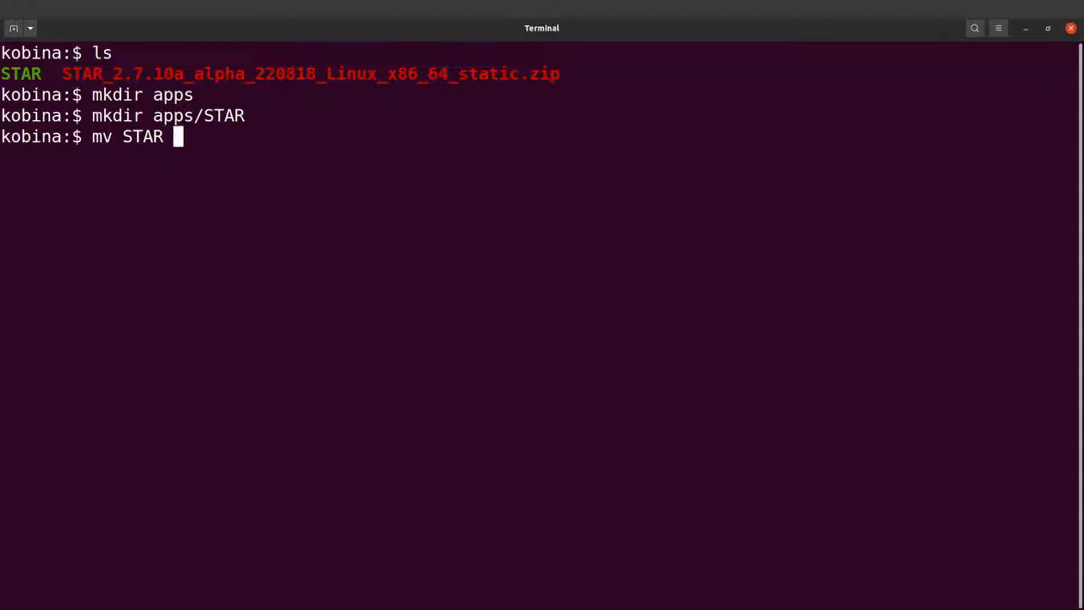
pyautogui.write('apps/STAR/')
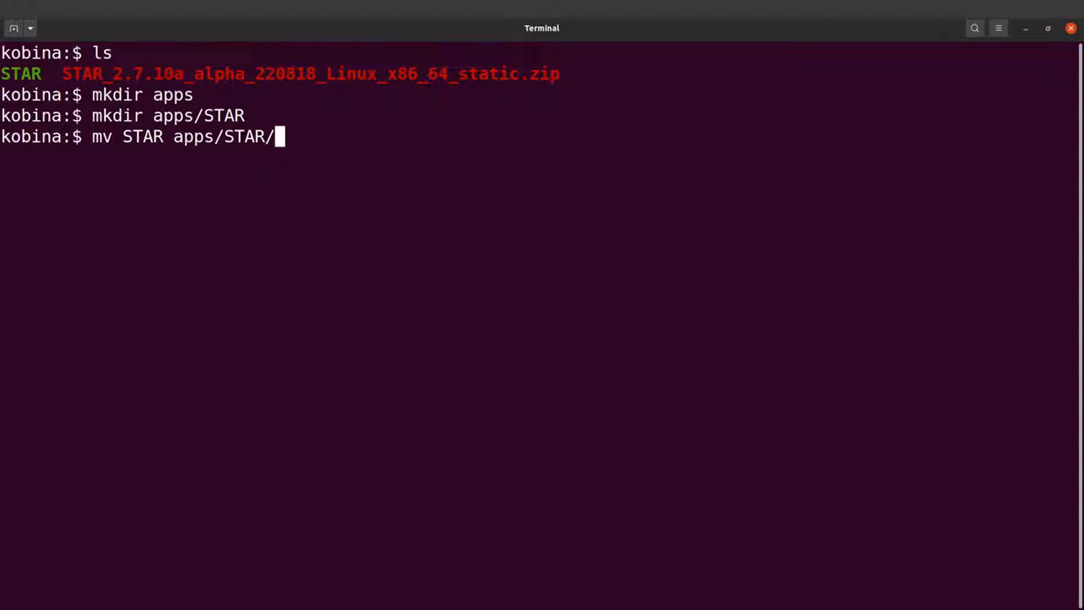
pyautogui.press('Return')
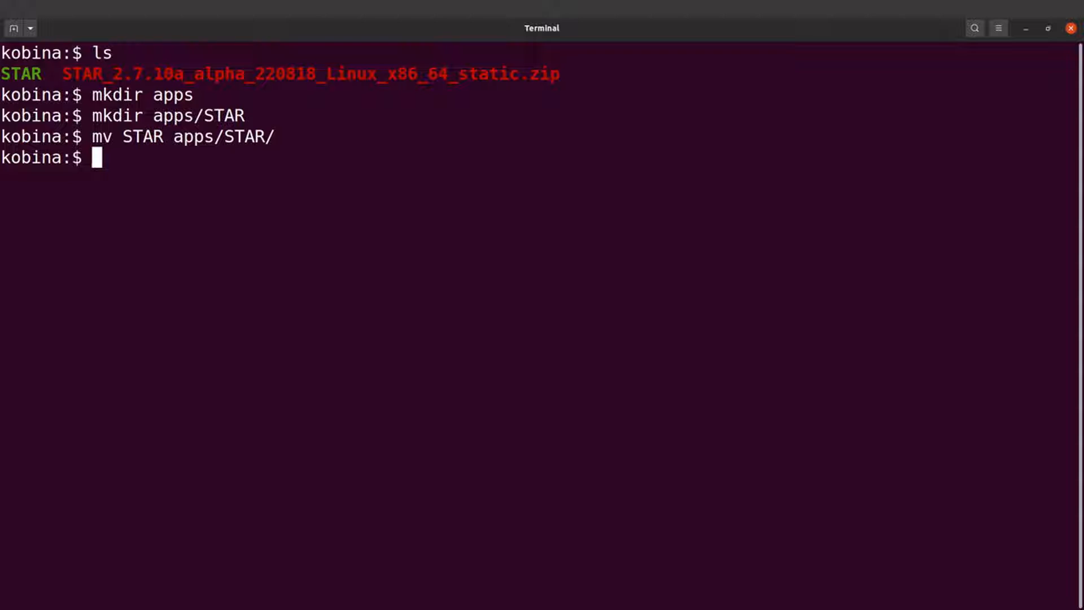
pyautogui.write('ls')
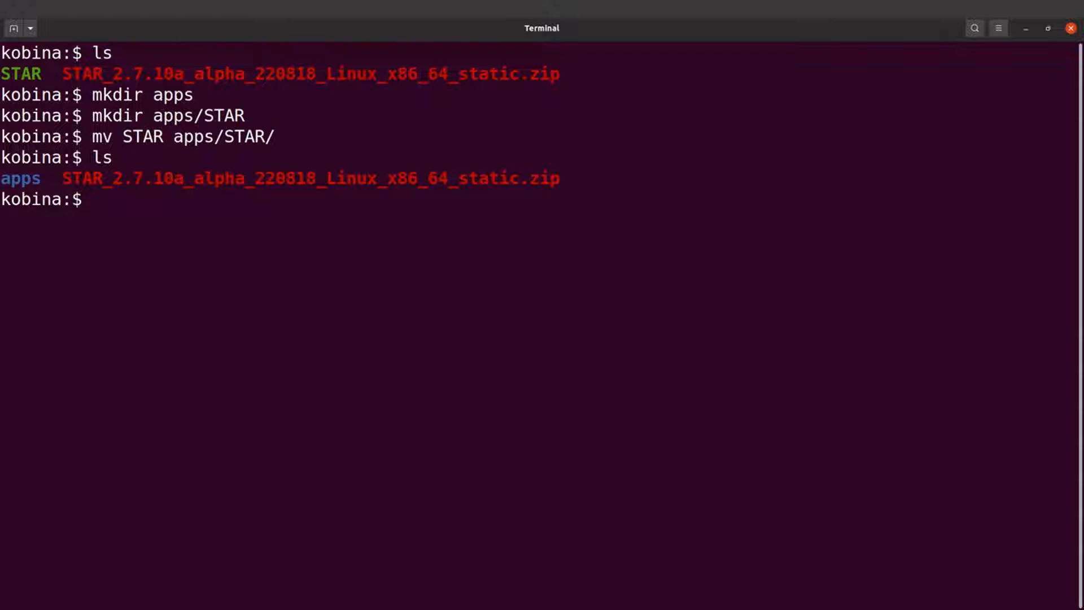
pyautogui.write('ls apps/')
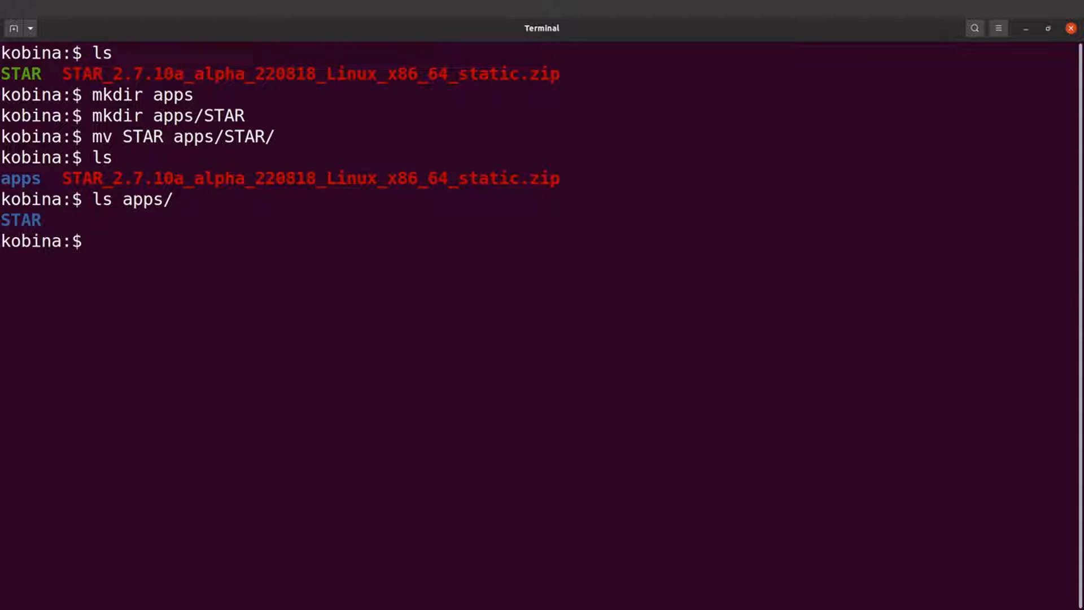
# Step: List apps/ and apps/STAR/, then run apps/STAR/STAR to show its usage text
pyautogui.write('ls AP')
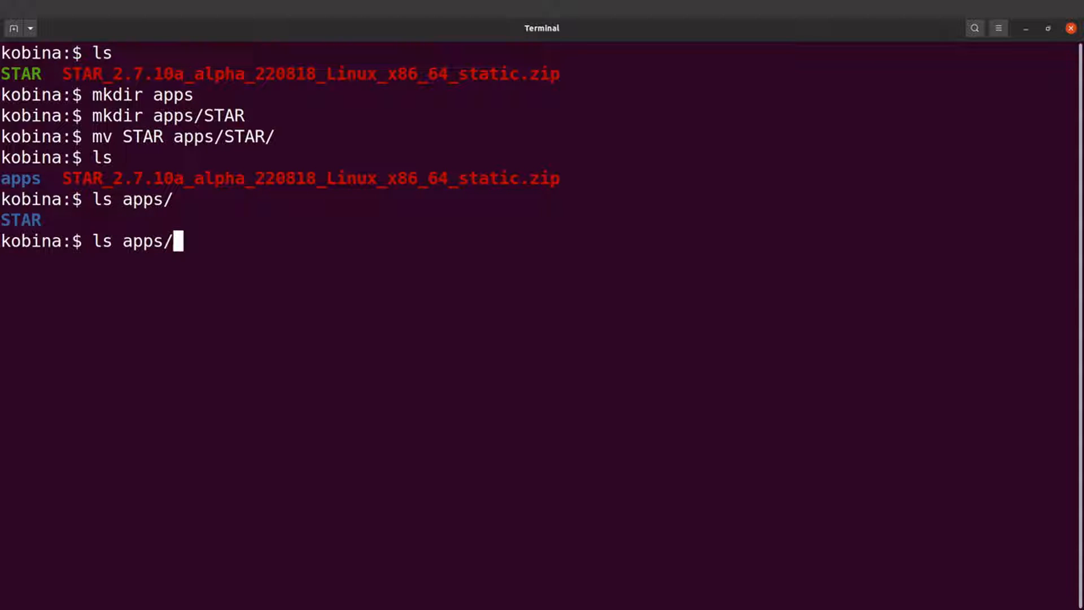
pyautogui.write('STAR/')
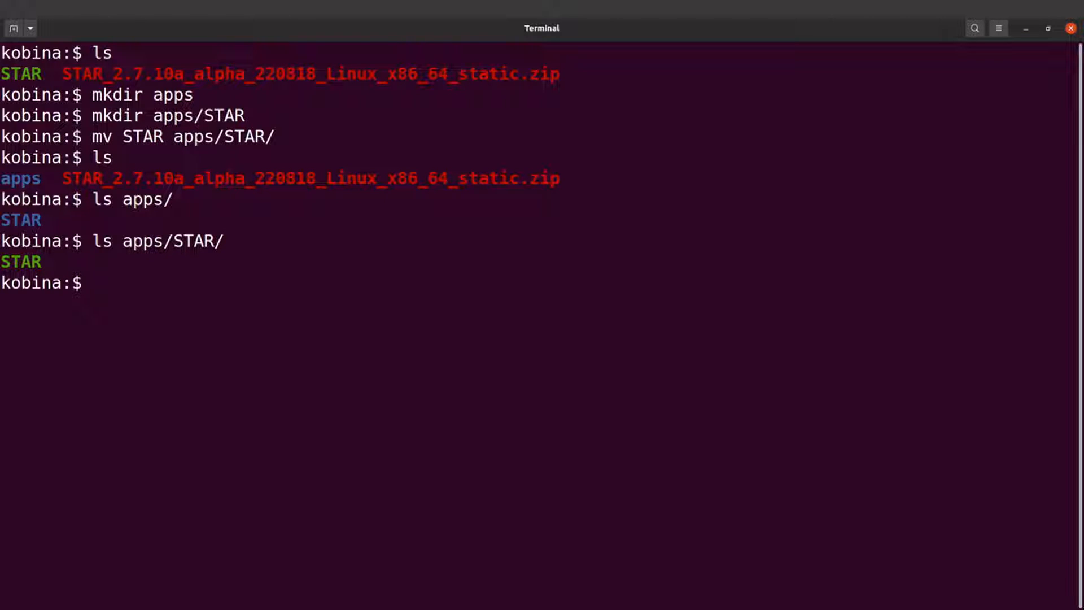
pyautogui.write('apps/')
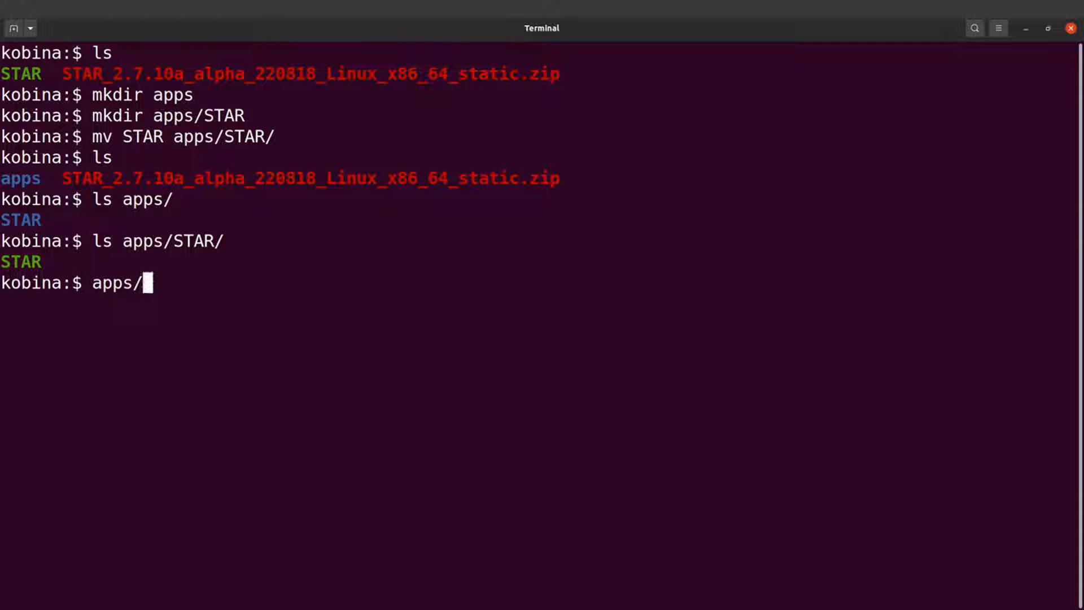
pyautogui.write('ST')
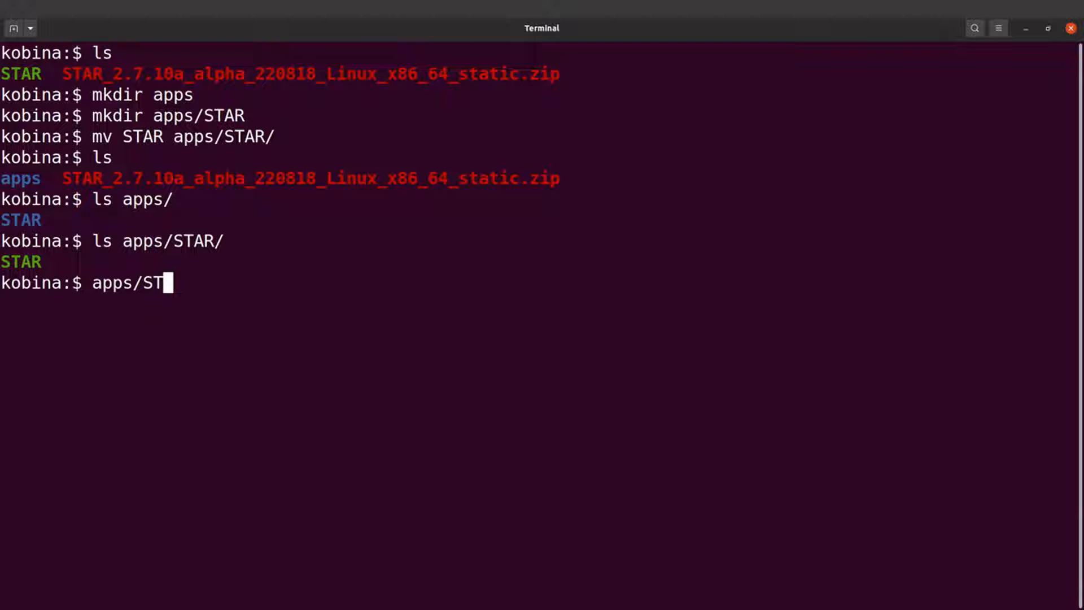
pyautogui.write('AR/STAR')
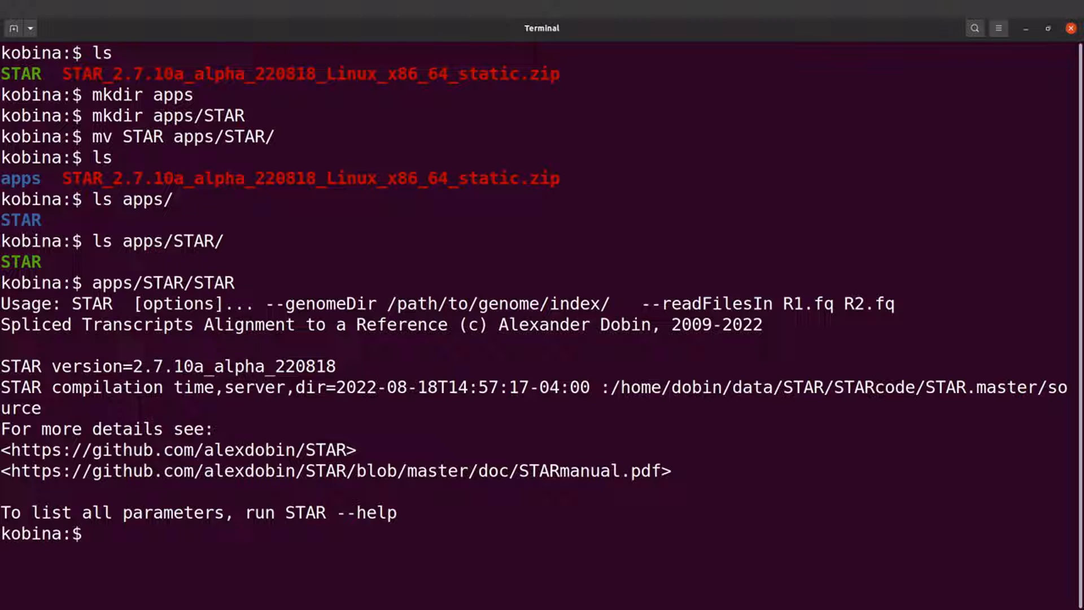
pyautogui.write('clear')
pyautogui.write('ls apps/STAR/')
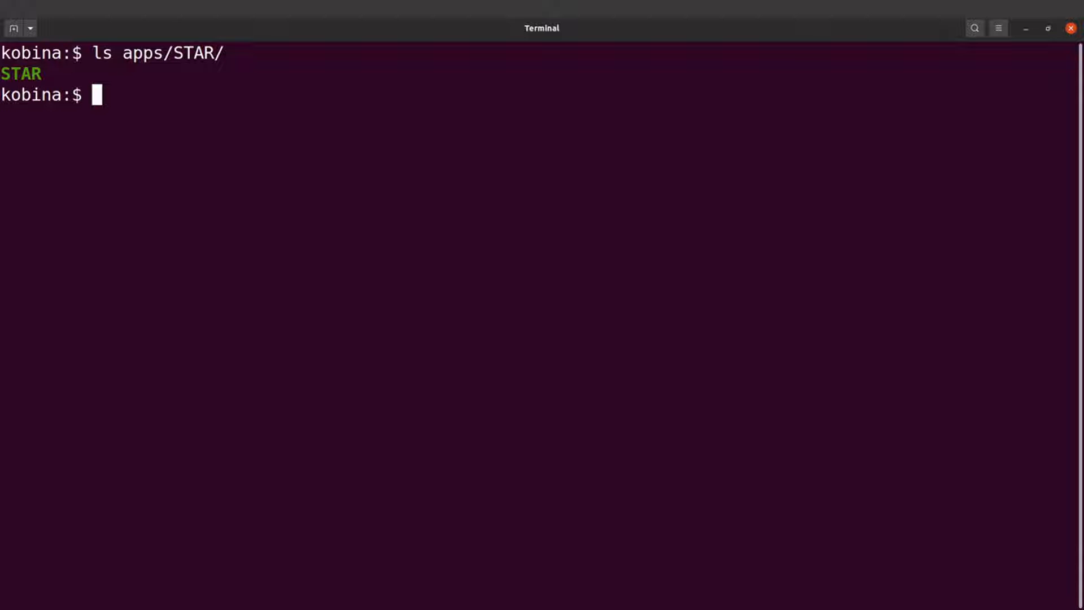
pyautogui.moveTo(139, 520)
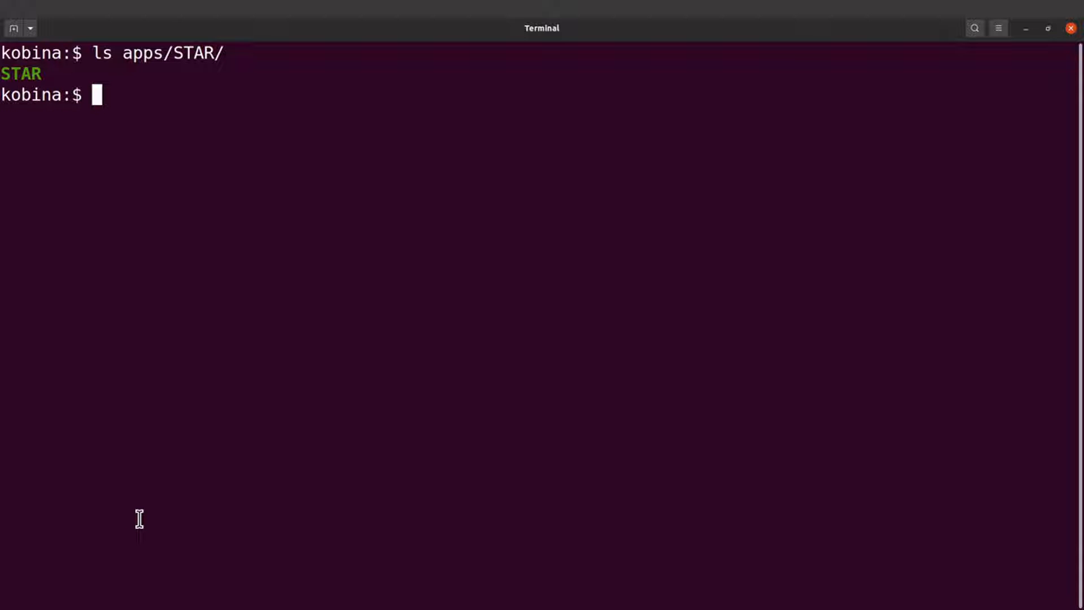
# Step: Run bare STAR to get the command-not-found error, then list the home folder
pyautogui.write('STAR')
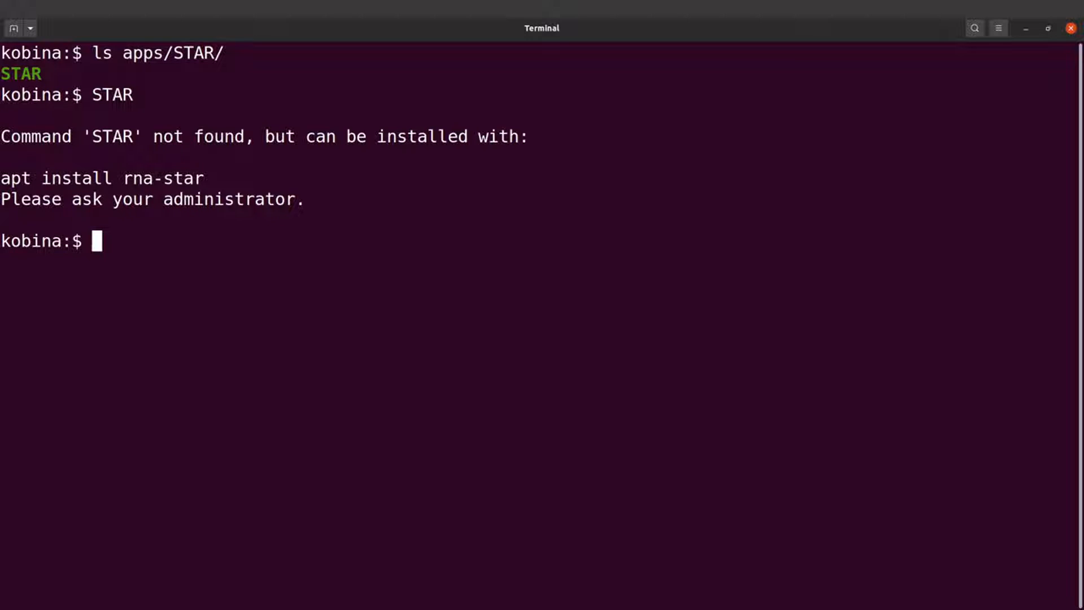
pyautogui.write('ls')
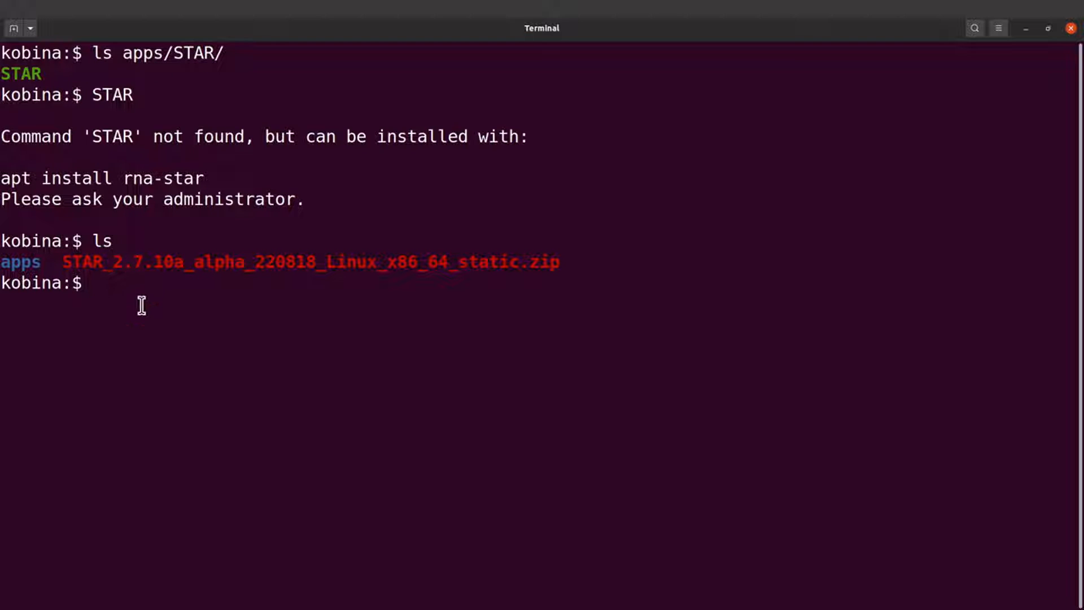
# Step: In apps/STAR, print and copy the full path /home/kobina/apps/STAR, then cd back home
pyautogui.write('cd ap')
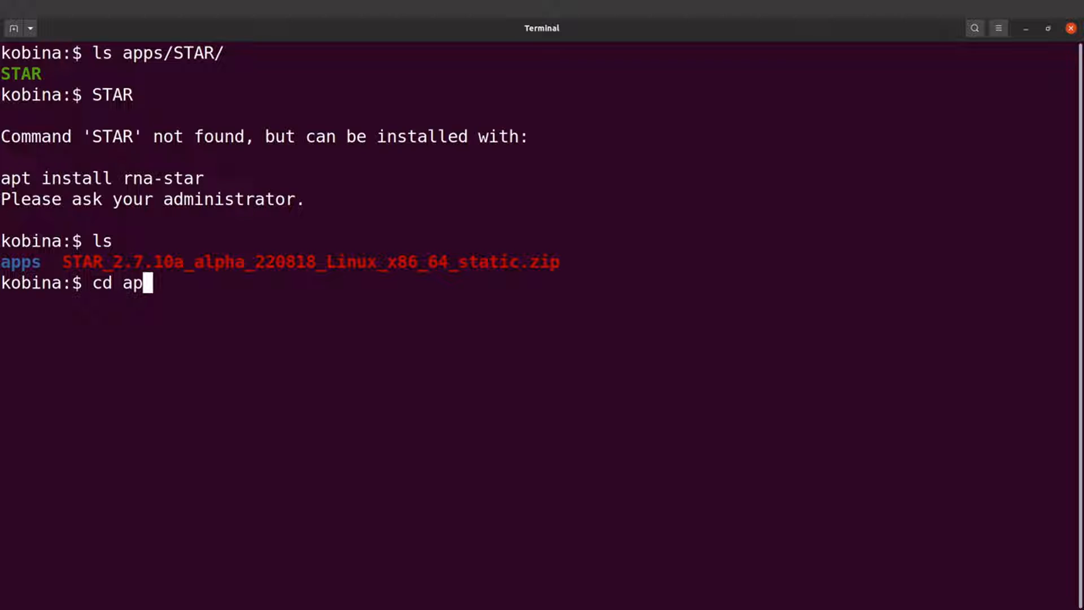
pyautogui.write('ps/STAR/')
pyautogui.write('ls')
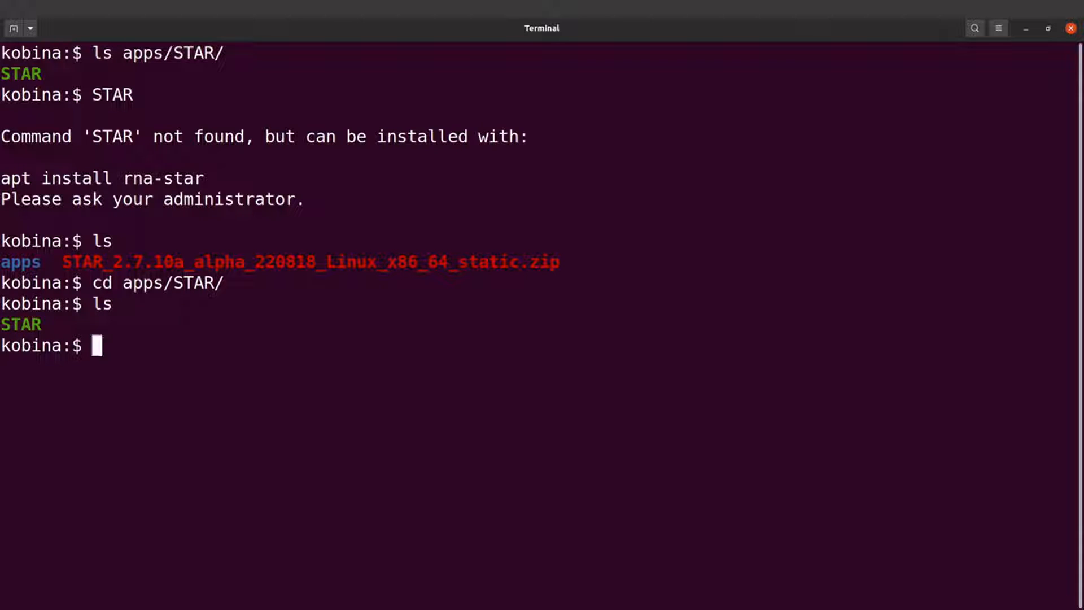
pyautogui.write('pwd')
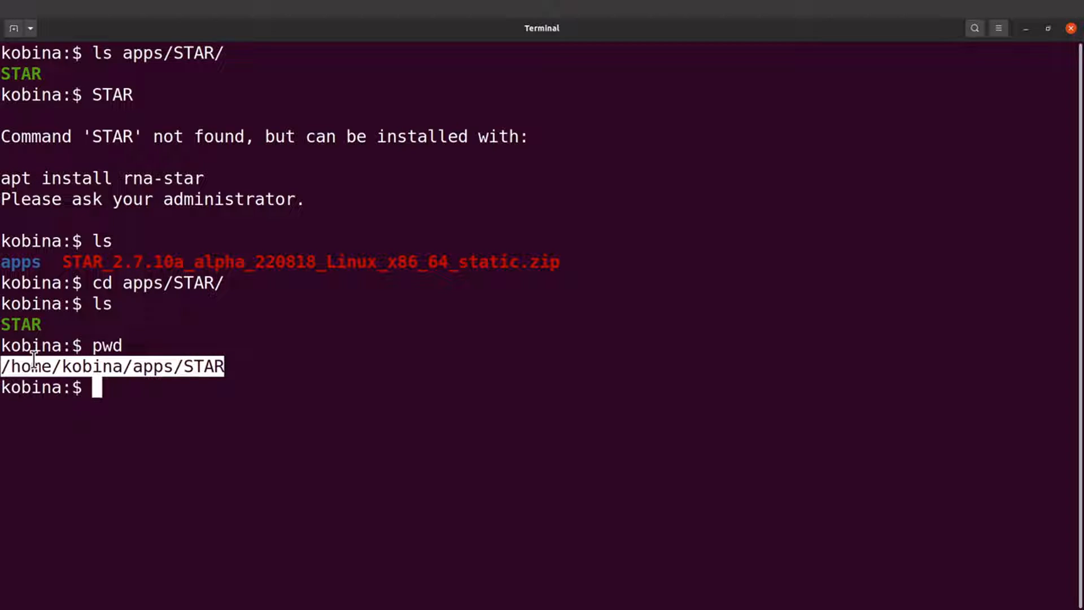
pyautogui.rightClick(62, 374)
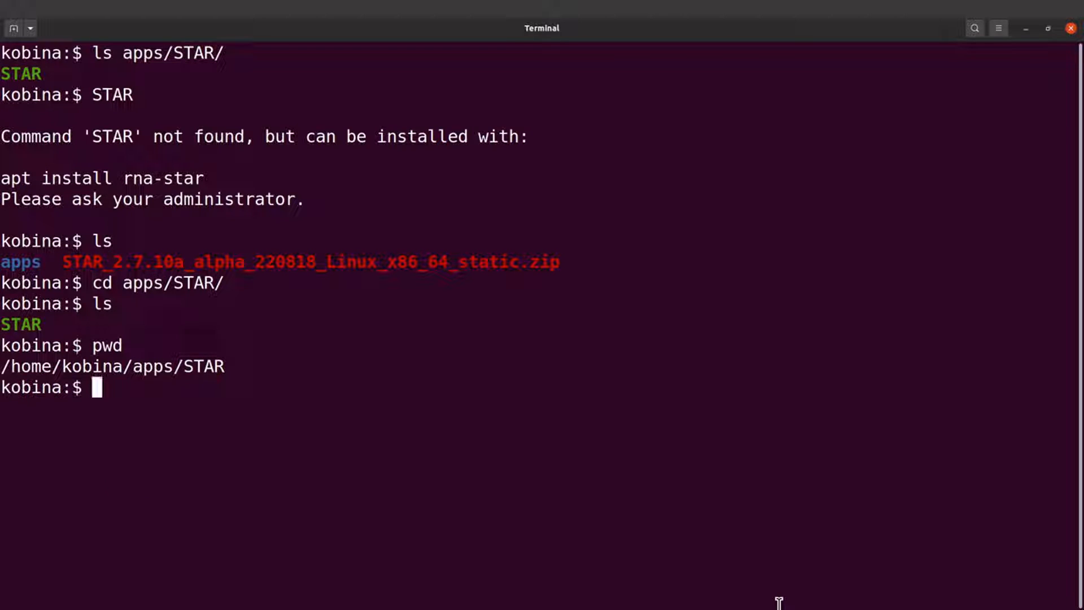
pyautogui.write('cd')
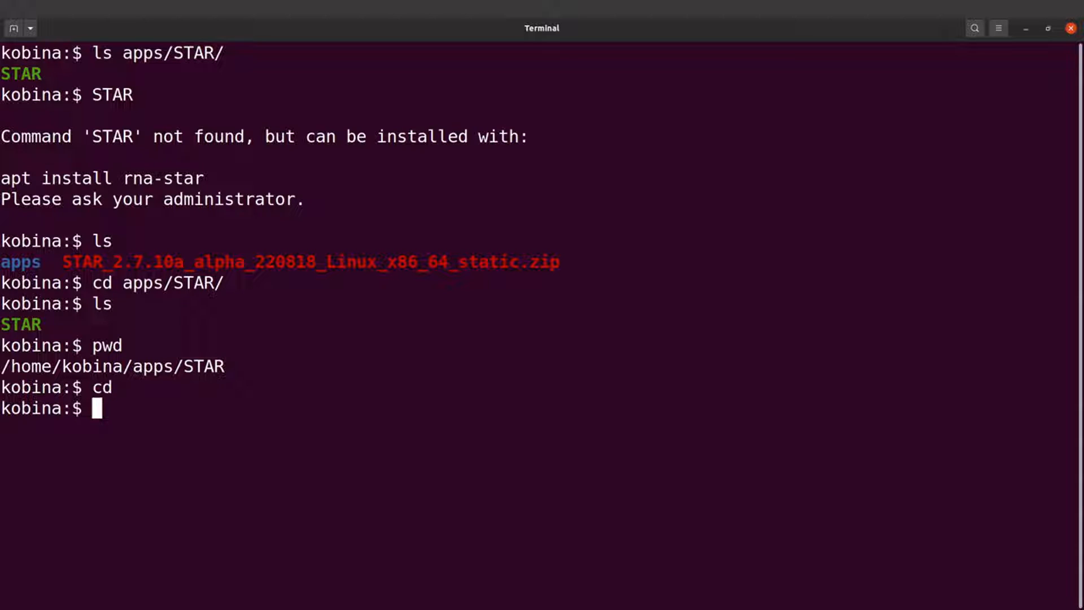
# Step: Copy .bashrc to bashrc.bak as a backup and begin the nano .bashrc command
pyautogui.write('cp .bashrc')
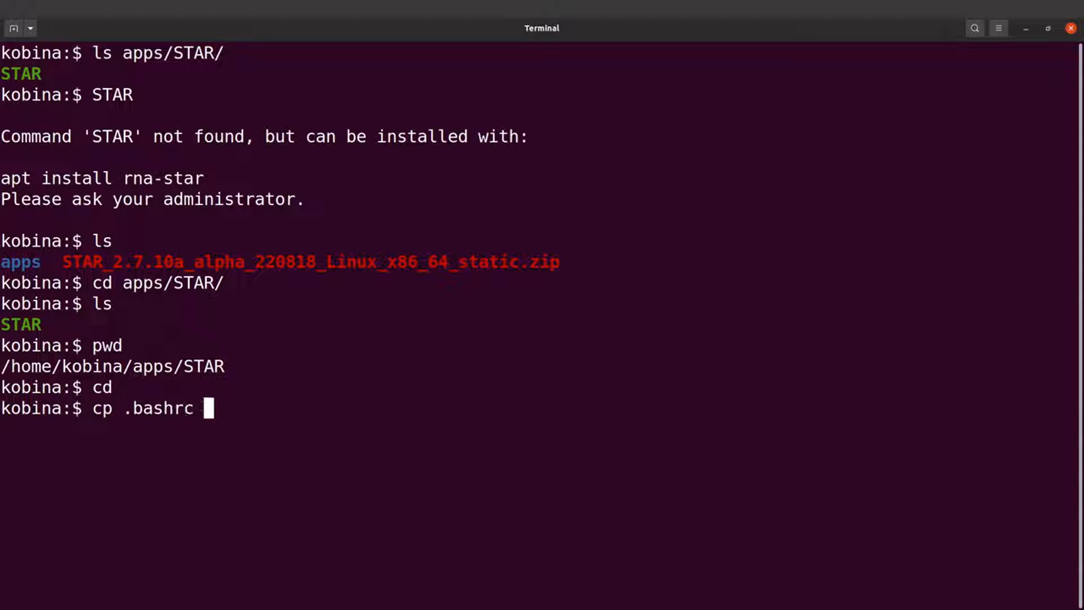
pyautogui.write('bash')
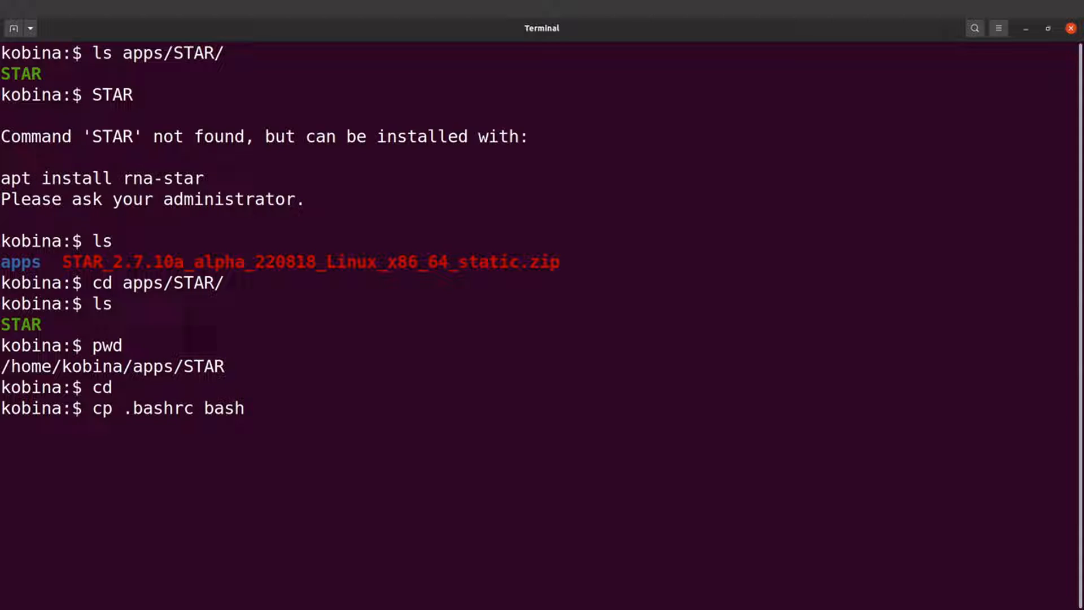
pyautogui.write('rc.bak')
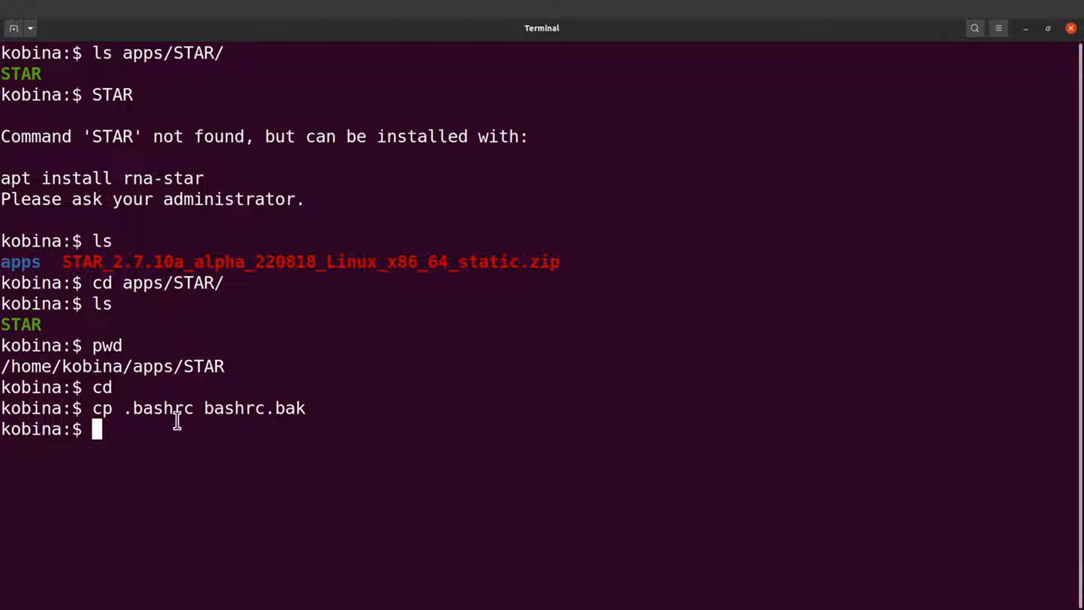
pyautogui.moveTo(142, 443)
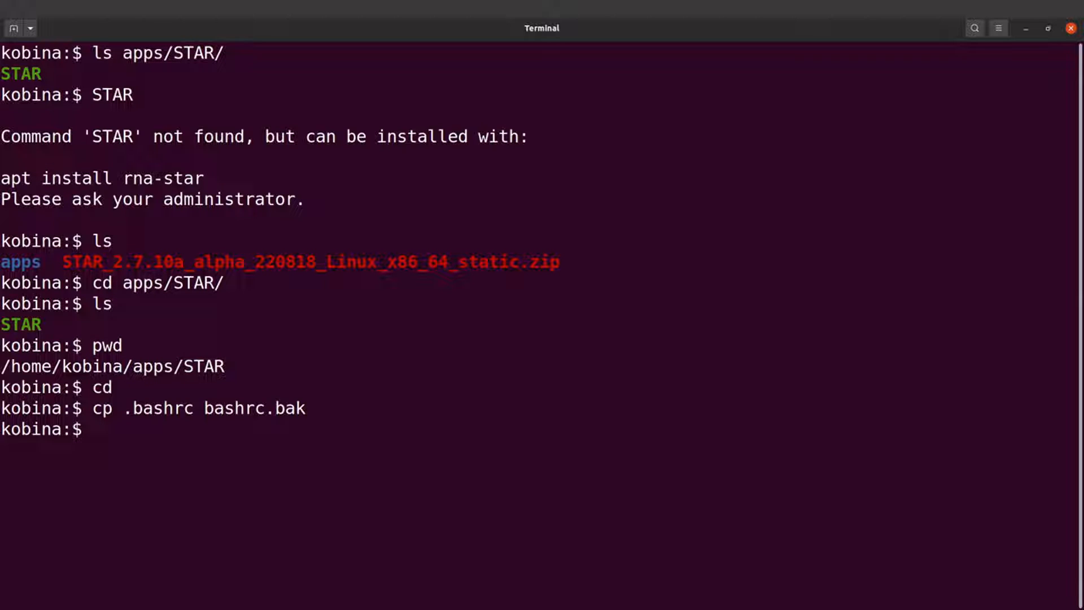
pyautogui.write('nano .bas')
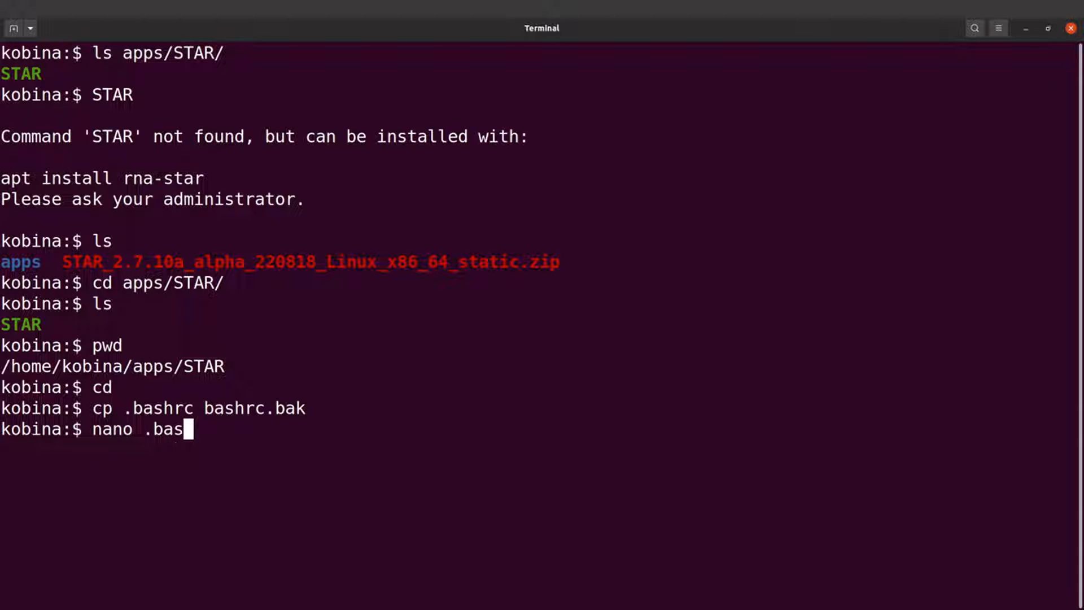
# Step: Finish opening .bashrc in nano and move to the end of the file
pyautogui.write('hrc')
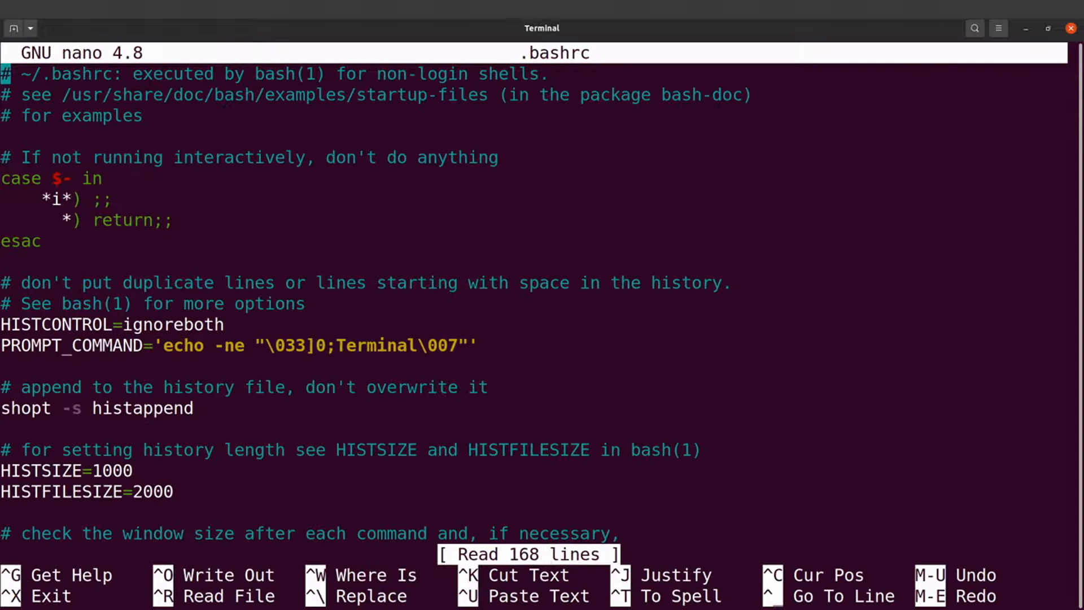
pyautogui.scroll(-3)
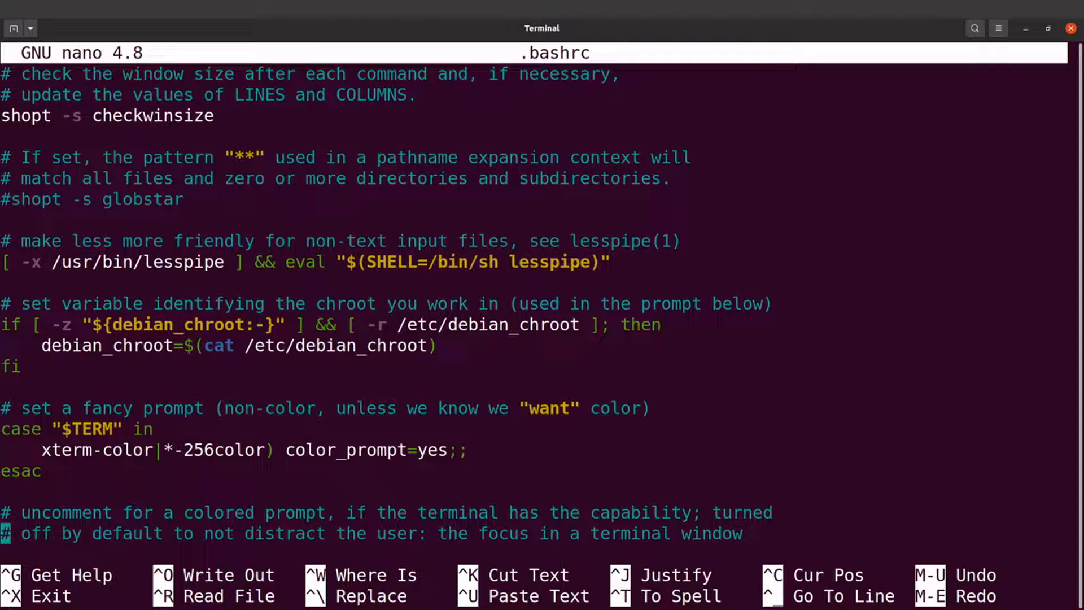
pyautogui.scroll(-3)
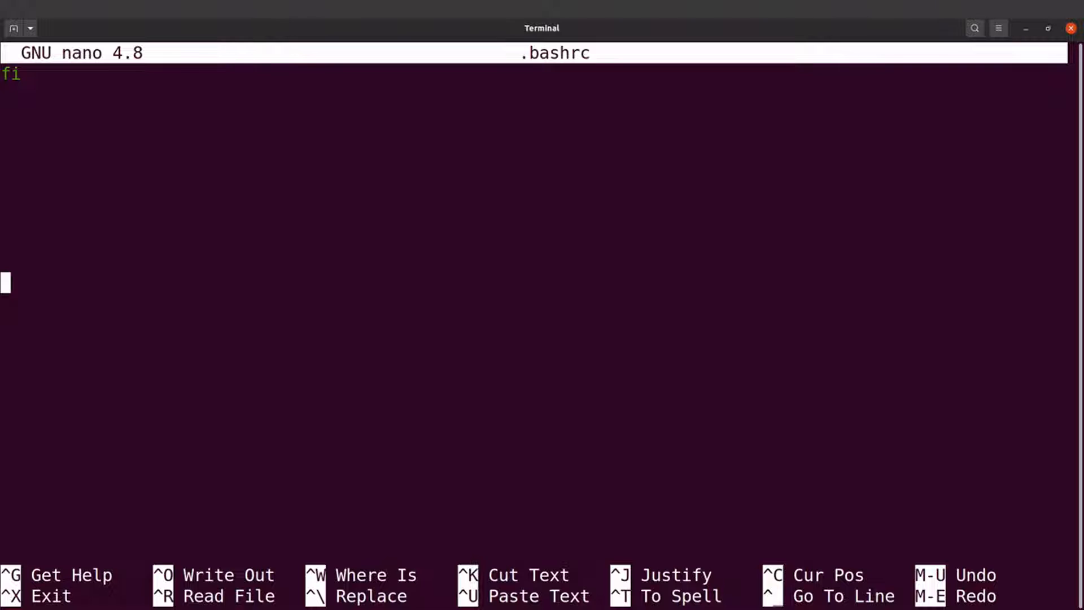
# Step: Add the line export PATH=$PATH:/home/kobina/apps/STAR at the end of .bashrc
pyautogui.write('e')
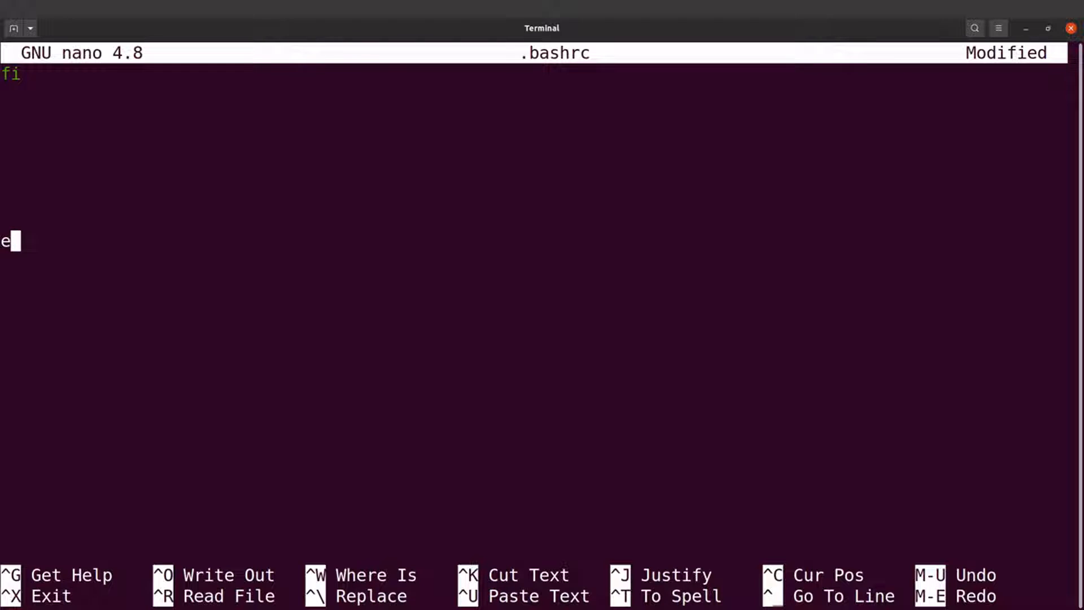
pyautogui.write('xport PATH')
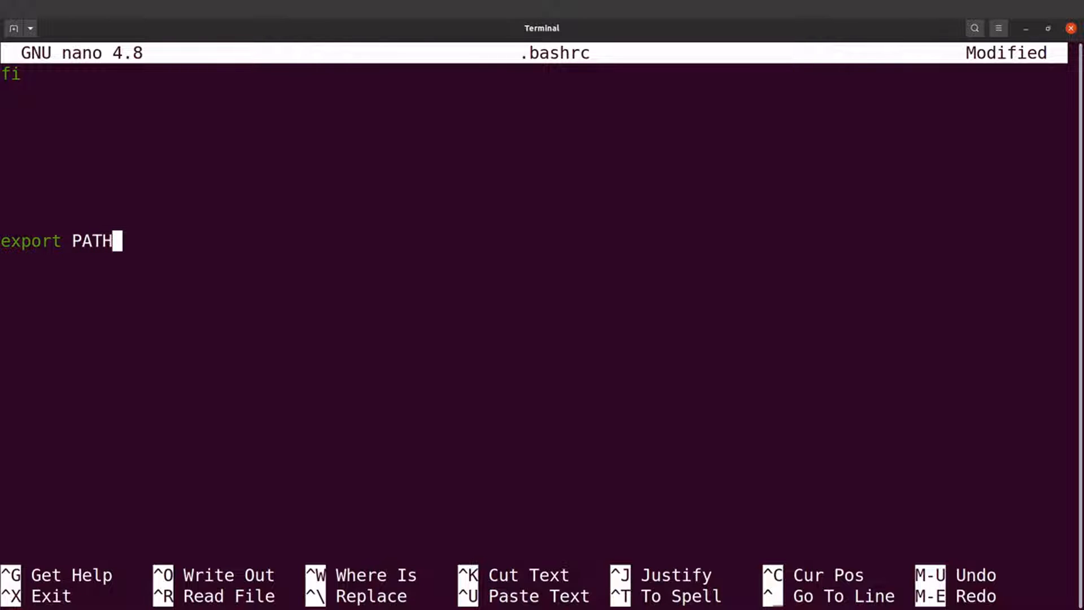
pyautogui.write('=$PATH')
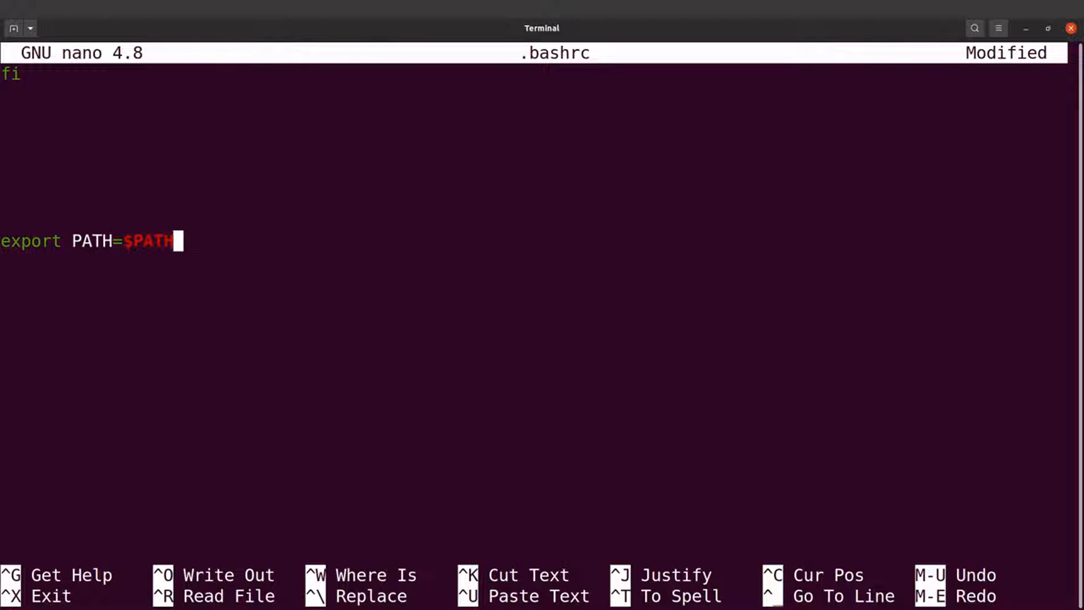
pyautogui.write(':')
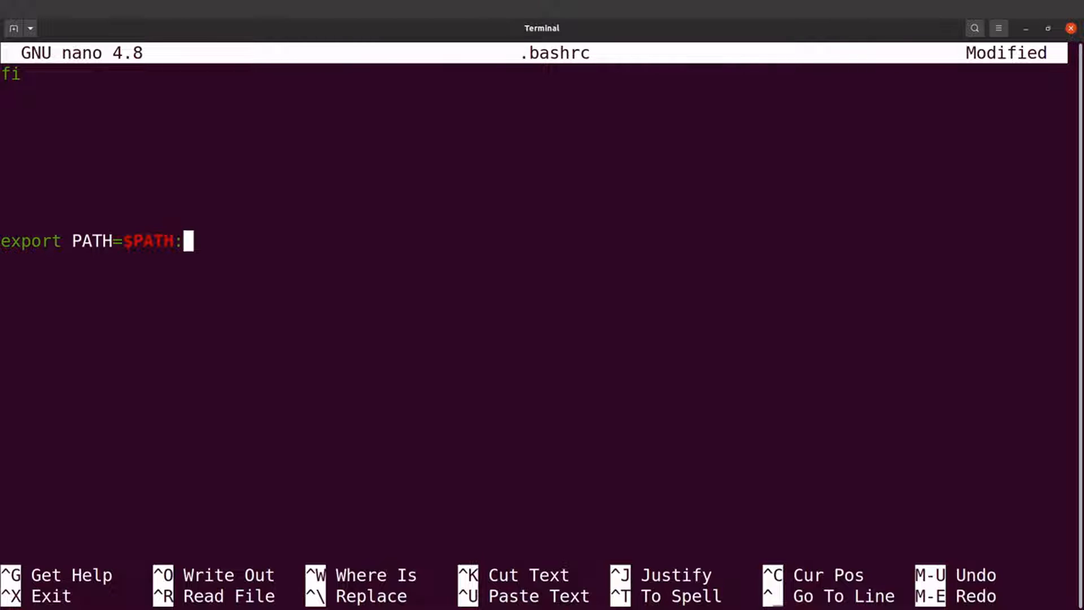
pyautogui.write('/home/kobina/apps/STAR')
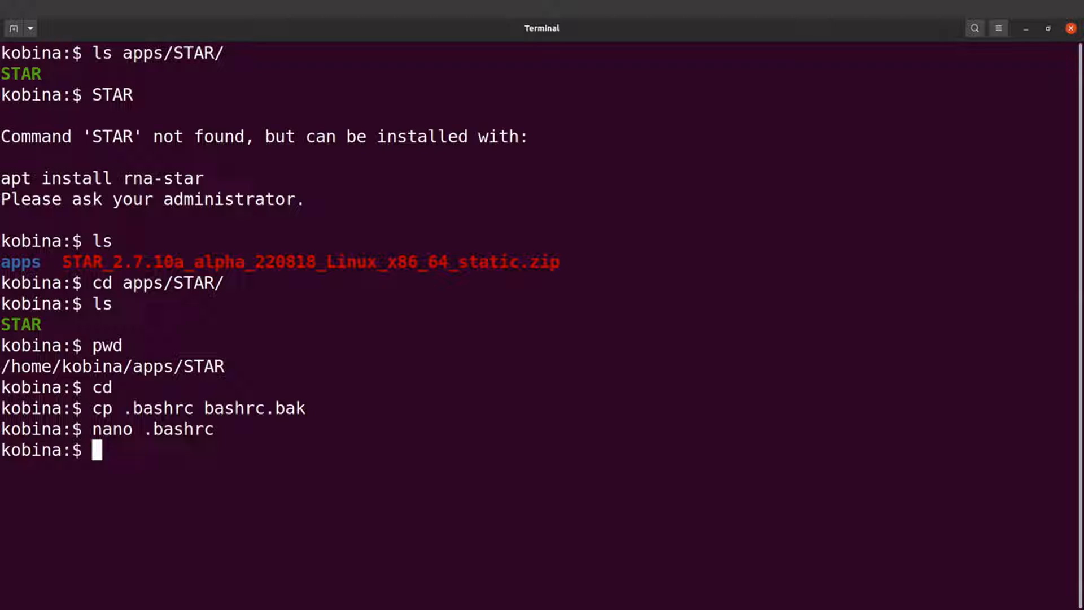
pyautogui.moveTo(93, 276)
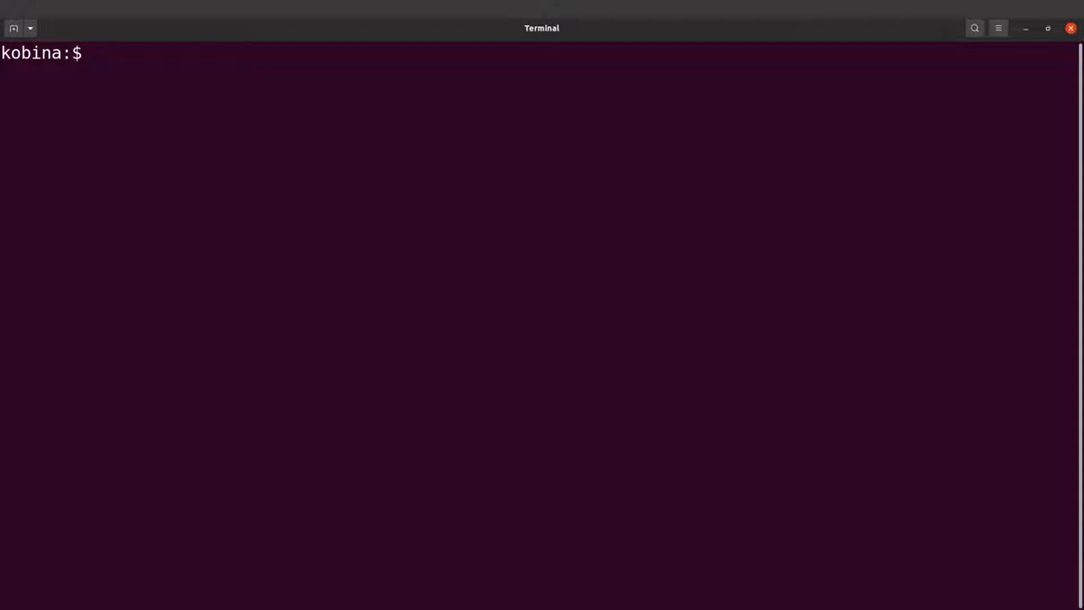
# Step: Run the bare STAR command to print its usage, then list the home folder
pyautogui.write('STAR')
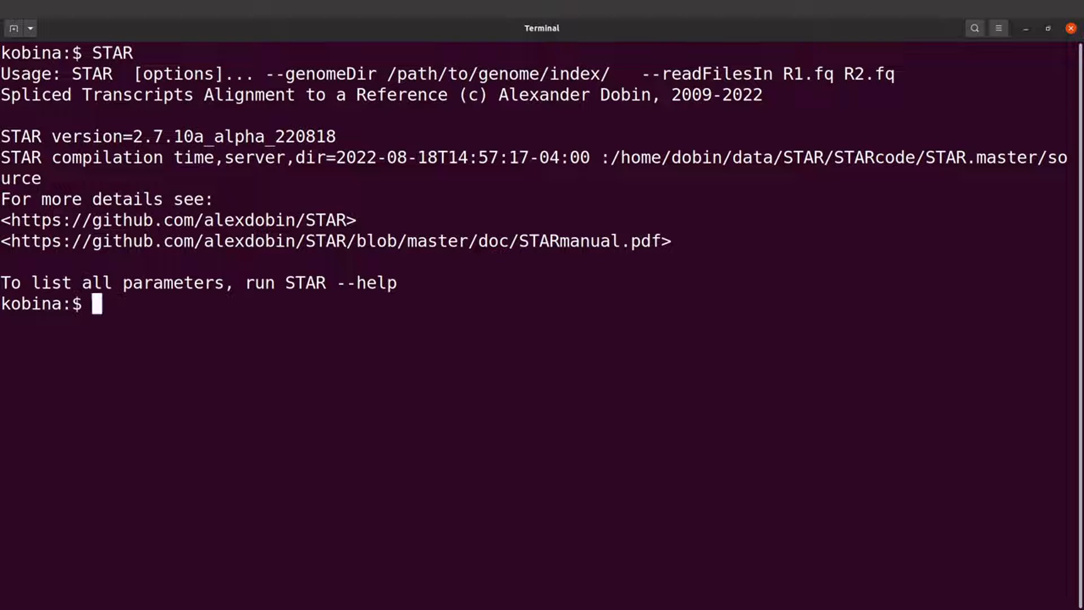
pyautogui.write('ls')
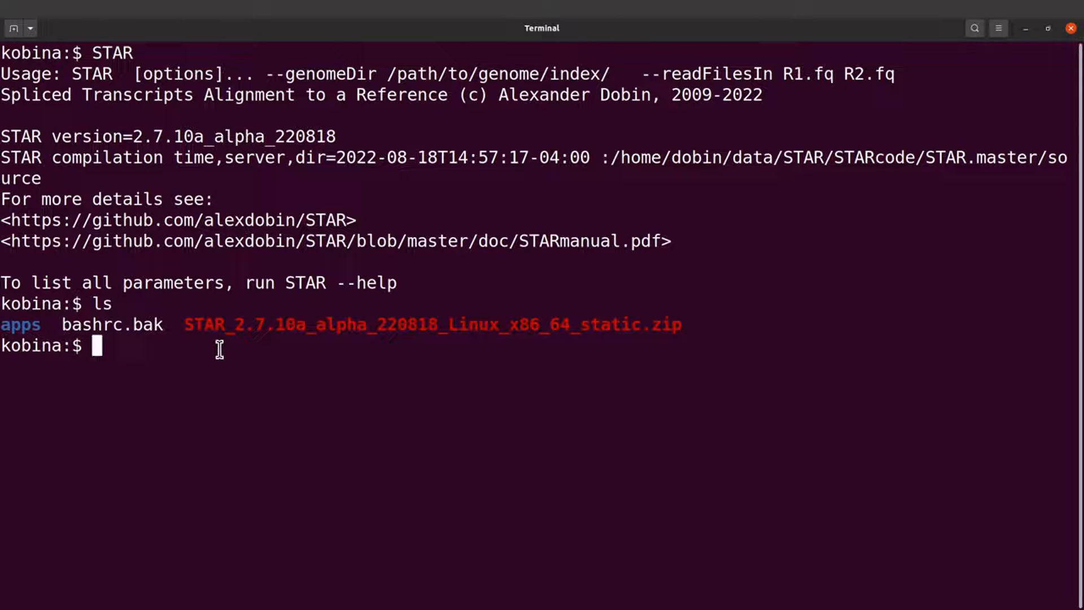
# Step: Pick out bashrc.bak and the STAR zip archive in the listing and begin an rm command
pyautogui.doubleClick(111, 326)
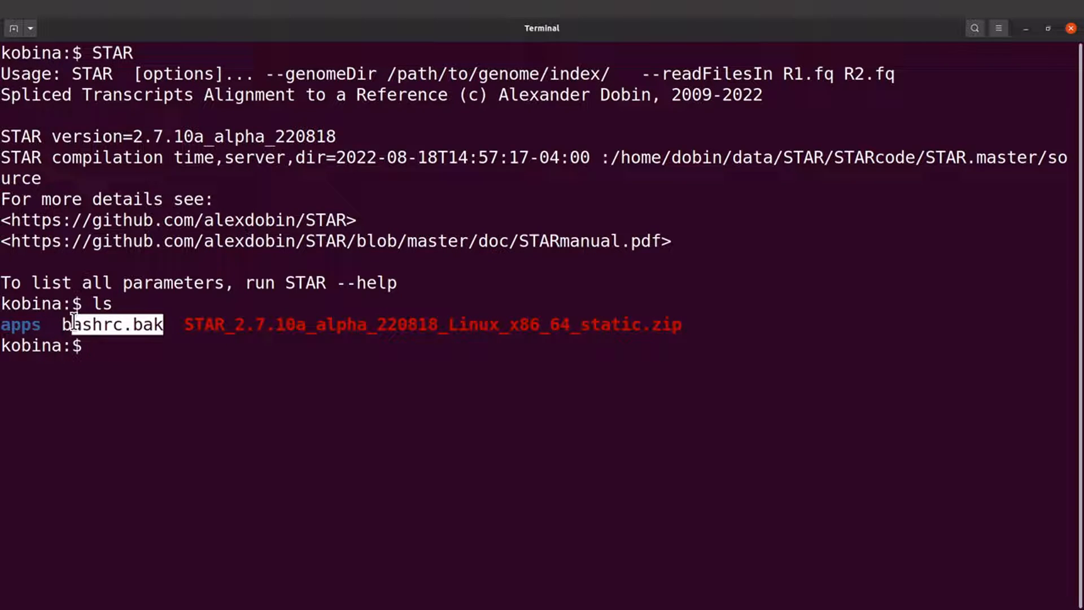
pyautogui.moveTo(183, 325); pyautogui.dragTo(616, 324)
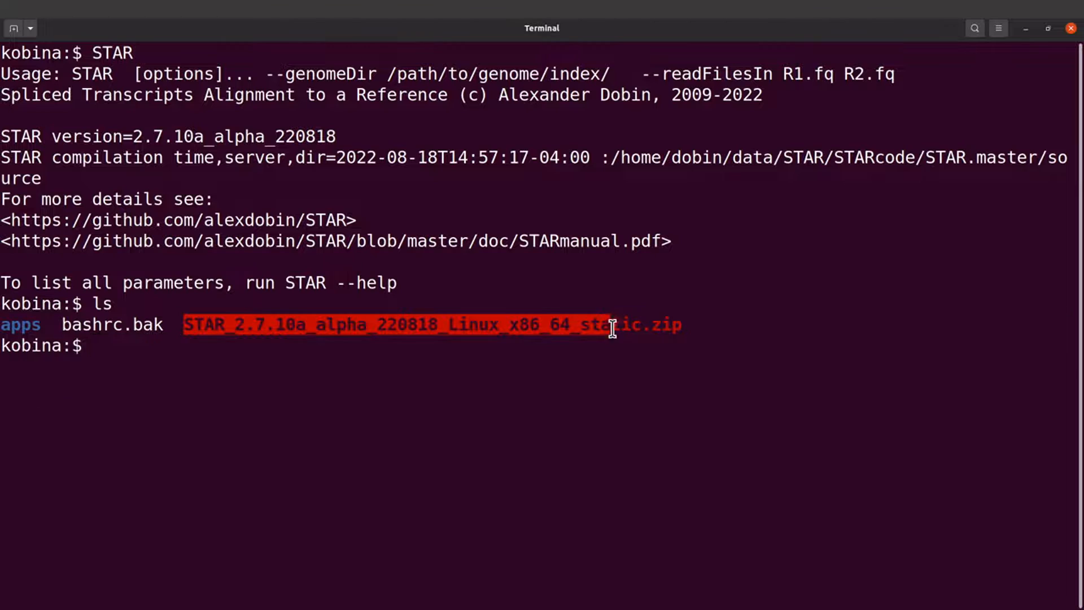
pyautogui.click(608, 325)
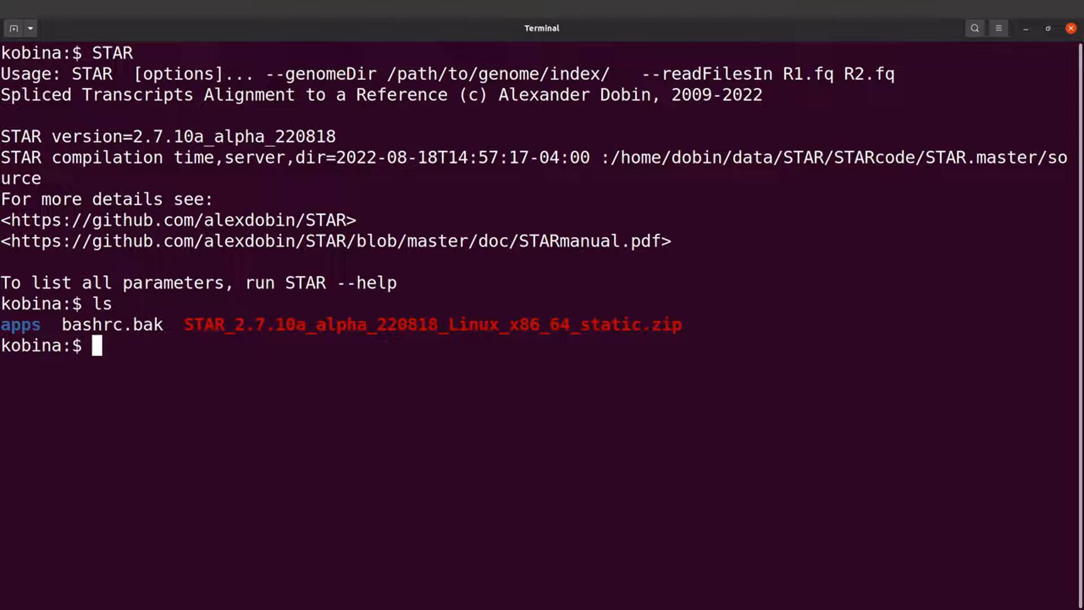
pyautogui.write('rm -')
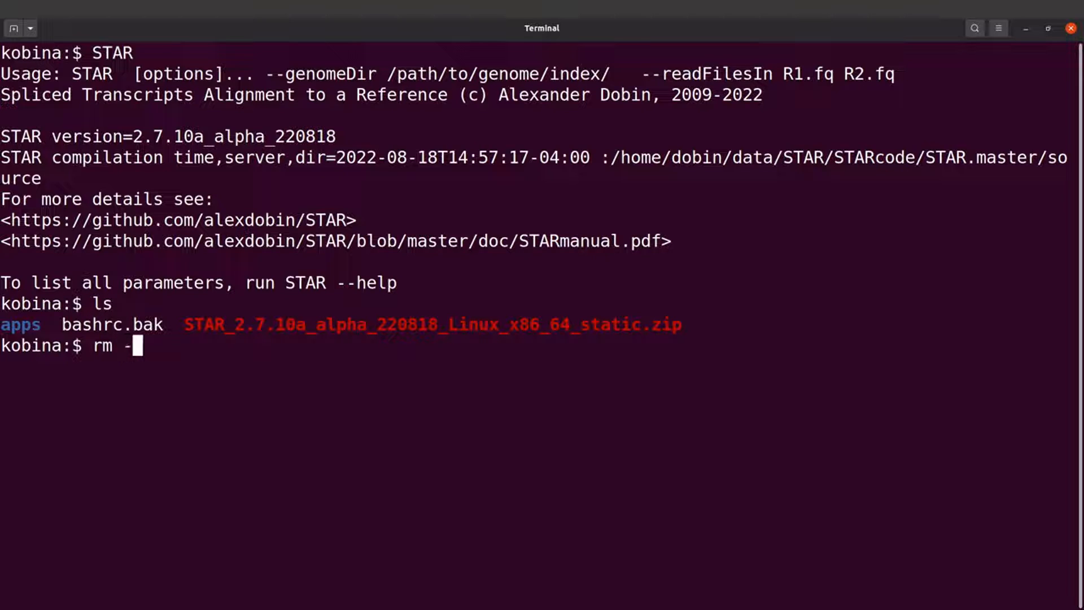
# Step: Remove bashrc.bak with rm -i, confirming with y
pyautogui.write('i bashrc.bak')
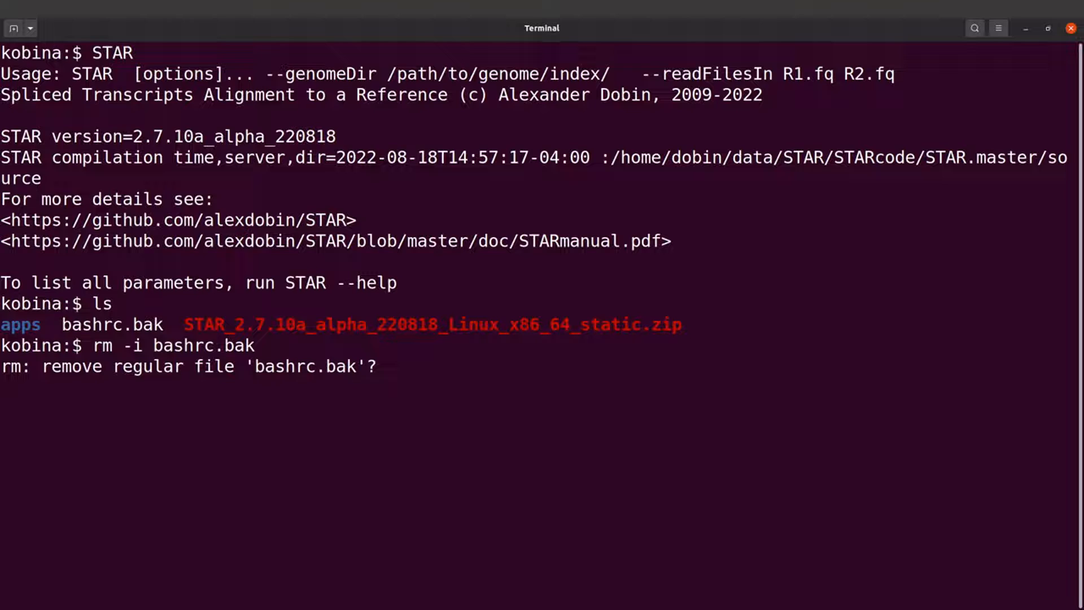
pyautogui.write('y')
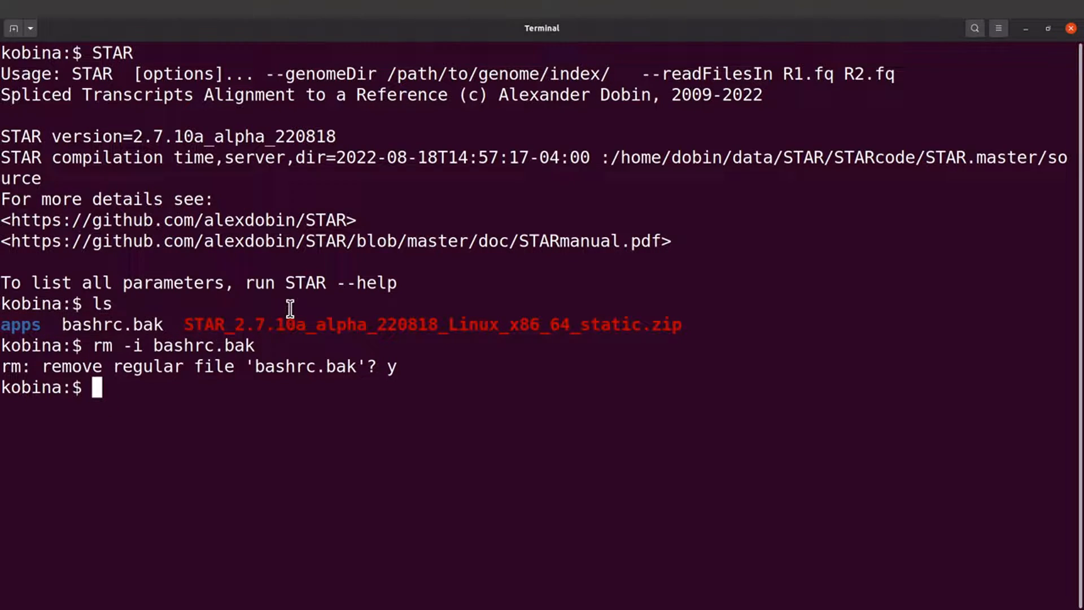
# Step: Remove STAR_2.7.10a_alpha_220818_Linux_x86_64_static.zip with rm -i, confirming with y
pyautogui.write('r')
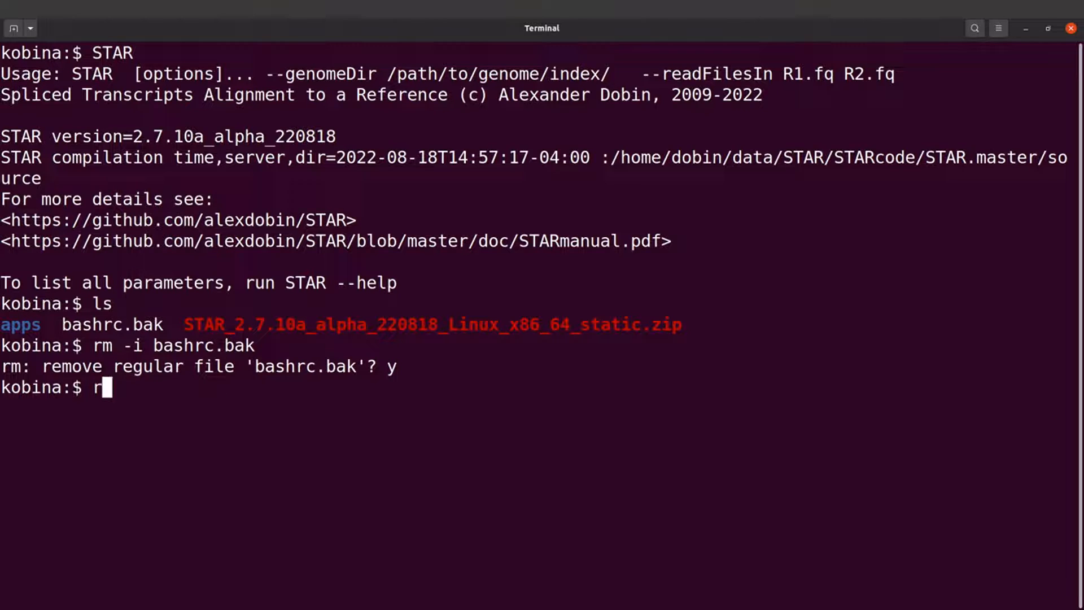
pyautogui.write('m -i')
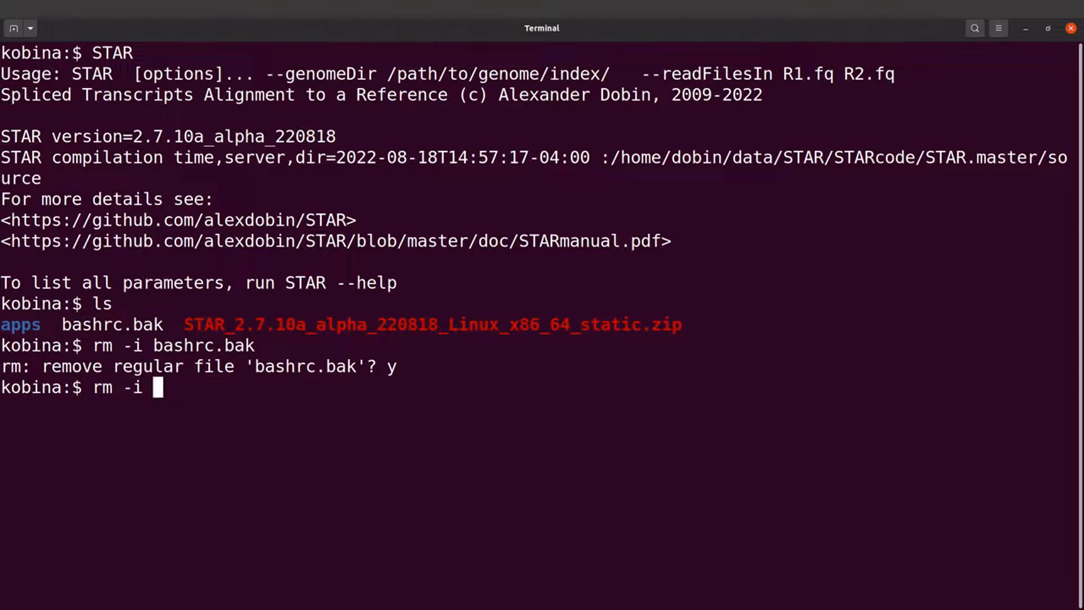
pyautogui.write('STAR_2.7.10a_alpha_220818_Linux_x86_64_static.zip')
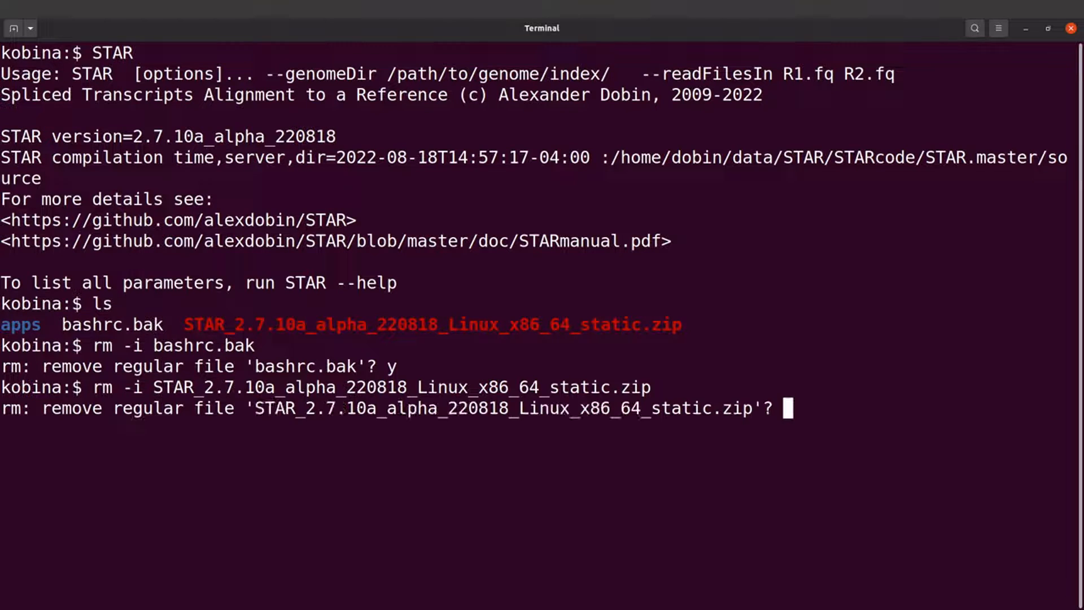
pyautogui.write('y')
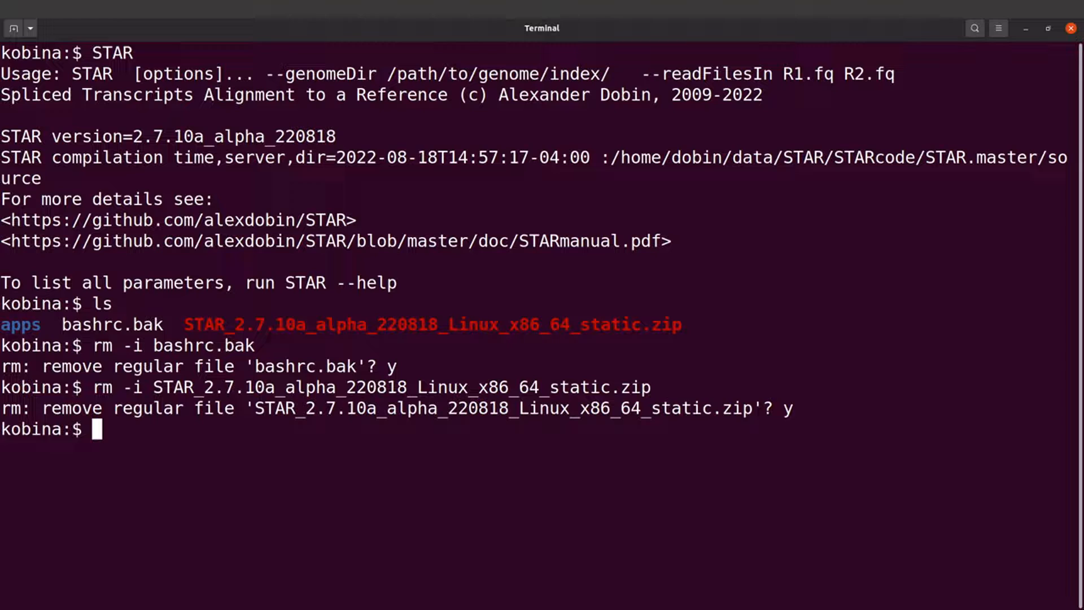
pyautogui.write('l')
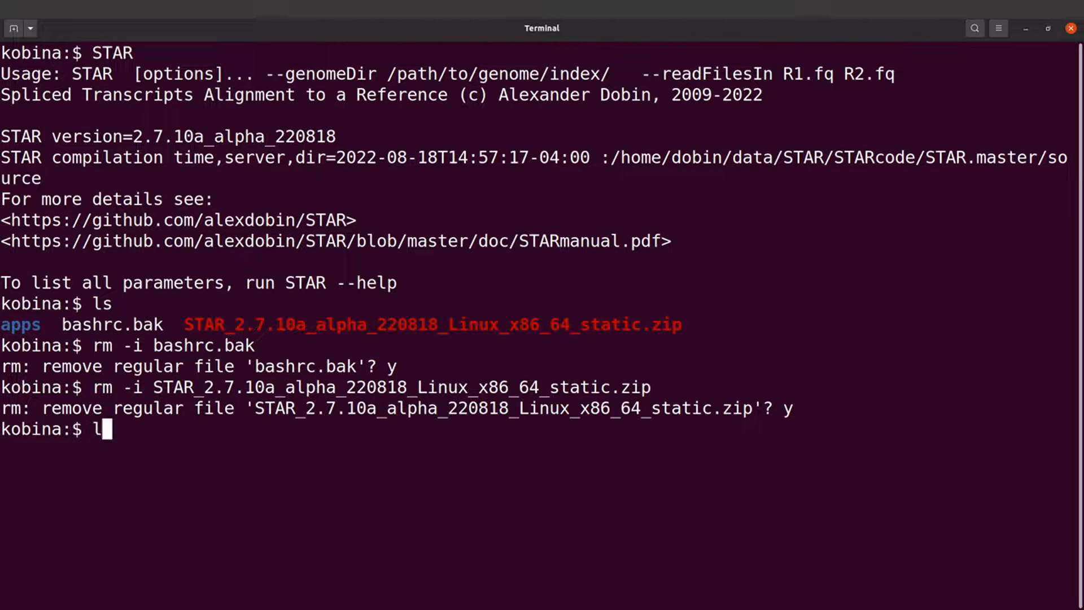